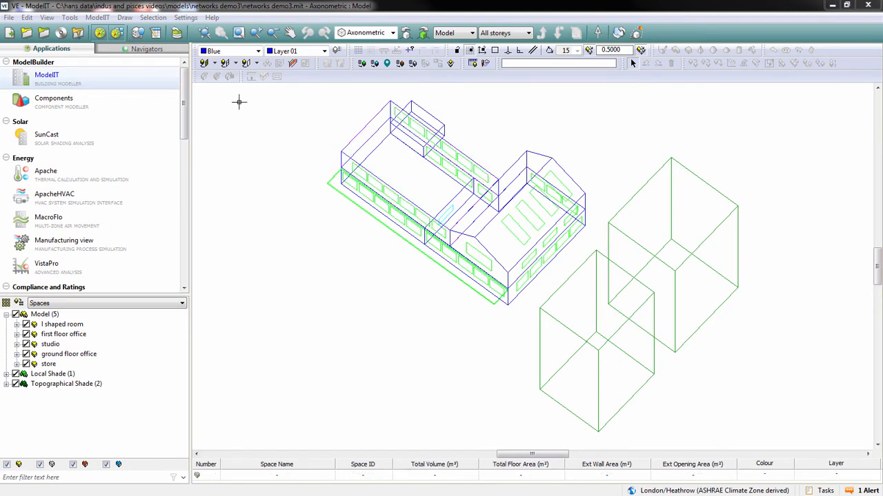
# Step: Launch PiscesPro from the Mechanical applications list to load the pipework project
pyautogui.scroll(-3)
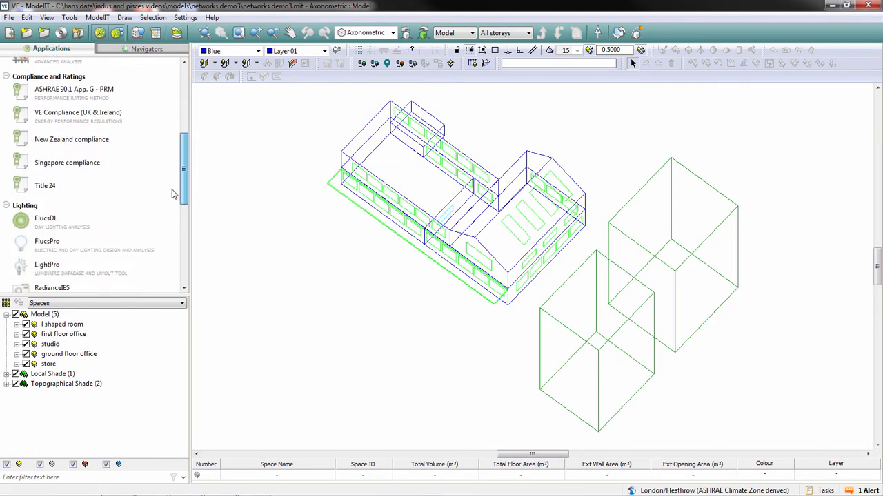
pyautogui.scroll(-3)
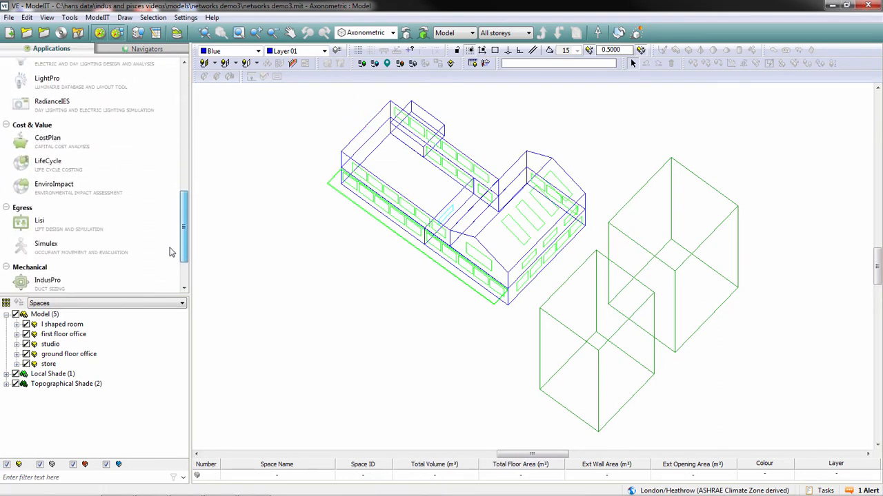
pyautogui.click(48, 237)
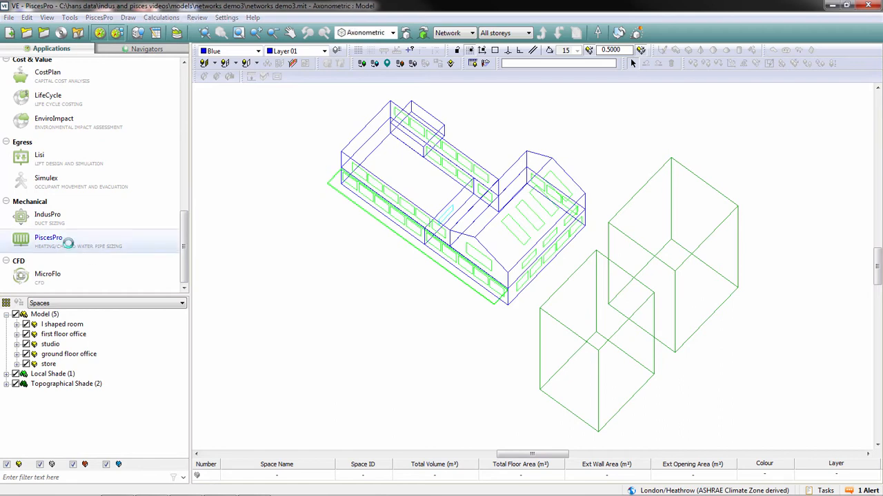
pyautogui.click(48, 238)
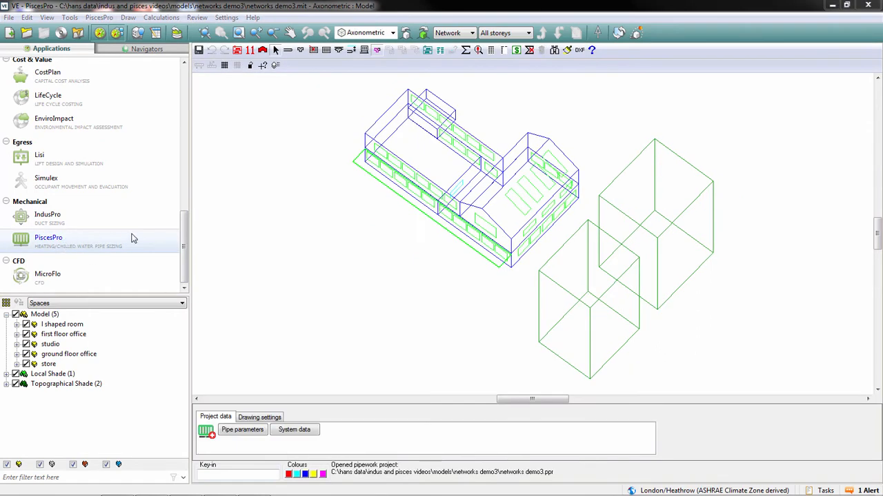
pyautogui.moveTo(243, 204)
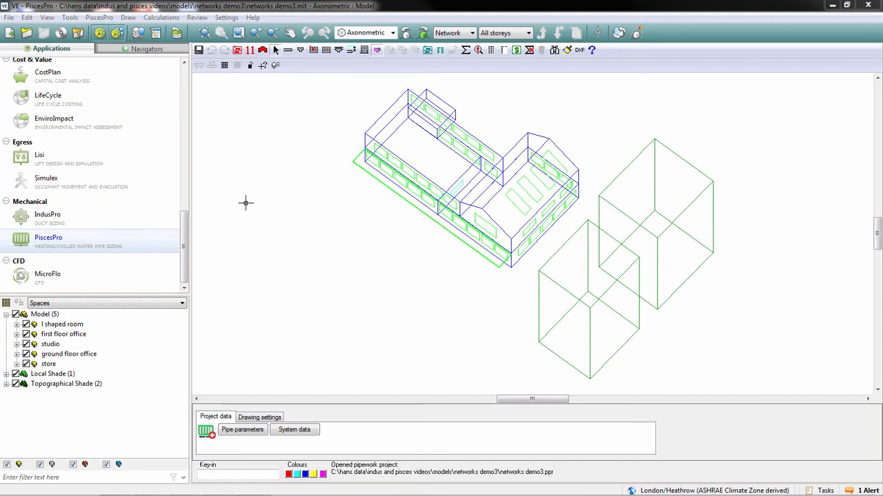
pyautogui.moveTo(257, 359)
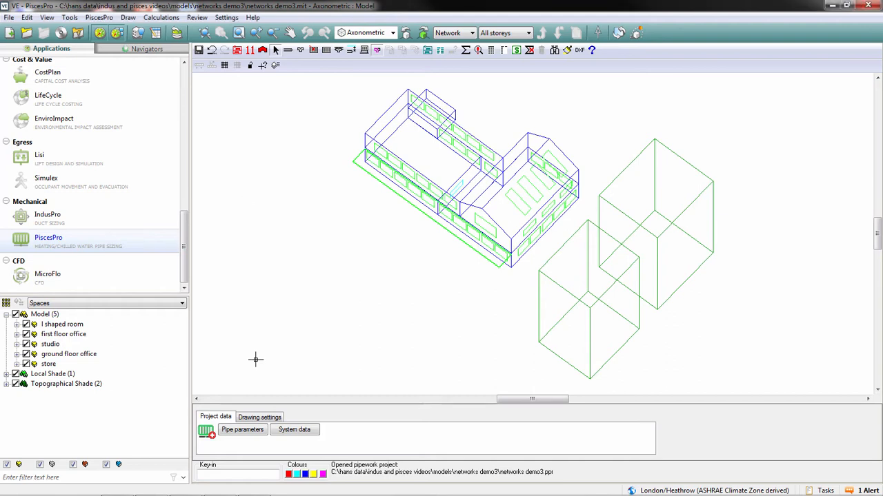
# Step: Set a plan view and confirm the system data with pressure gradients and 80 °C flow temperature
pyautogui.click(391, 33)
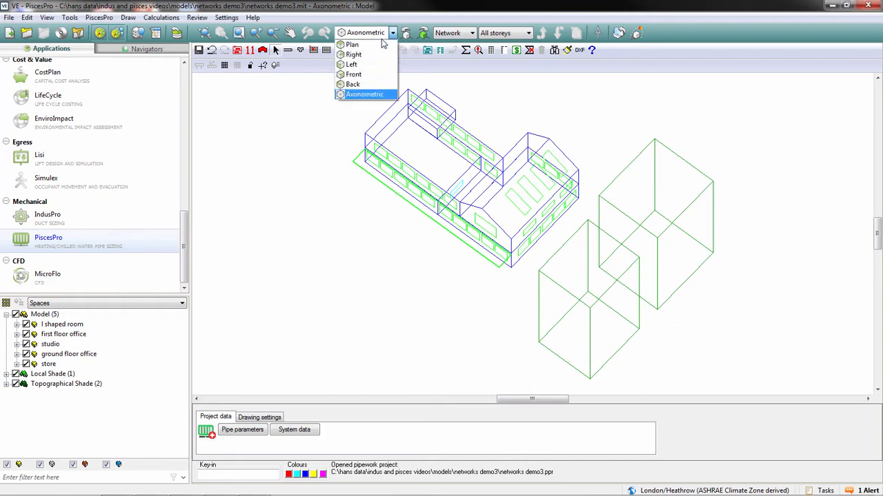
pyautogui.click(353, 44)
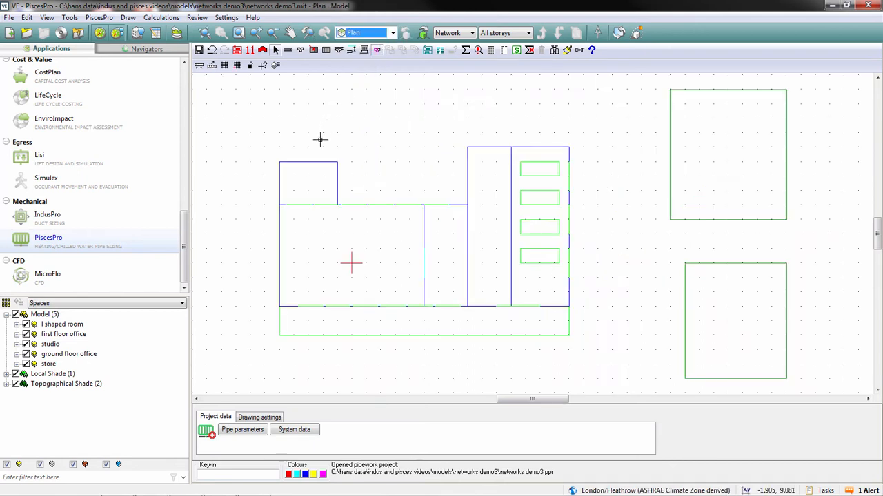
pyautogui.moveTo(262, 259)
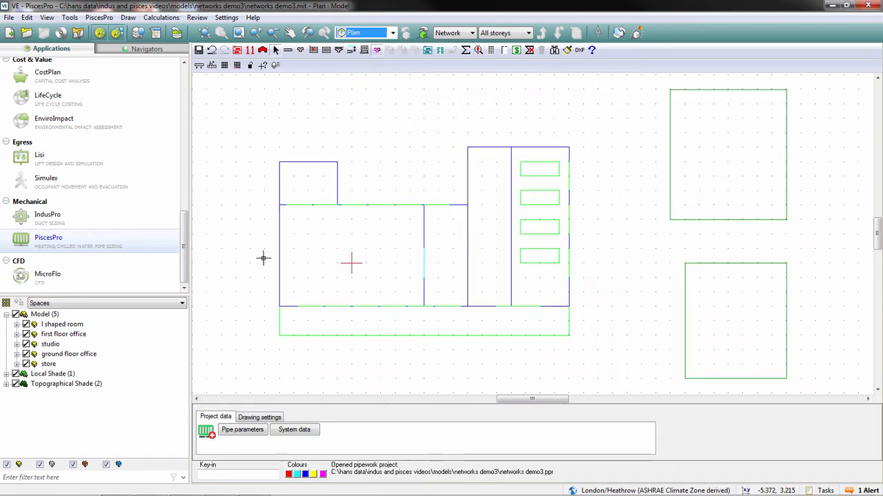
pyautogui.click(243, 430)
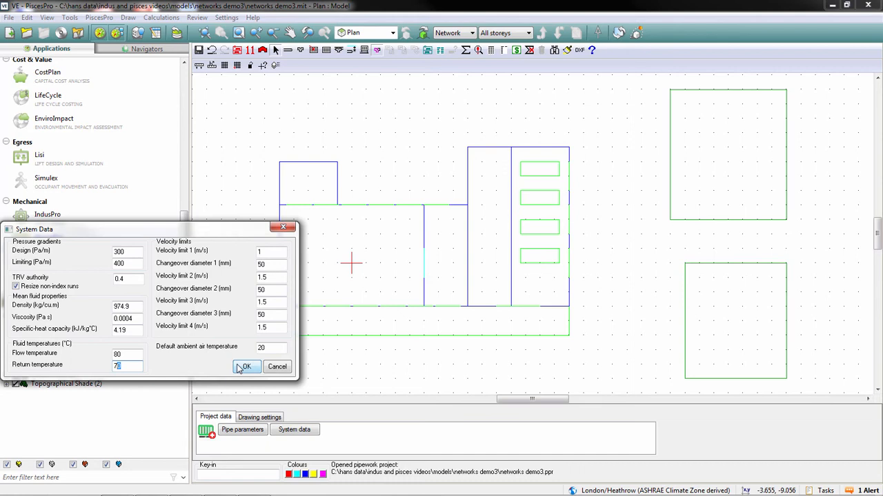
pyautogui.click(245, 367)
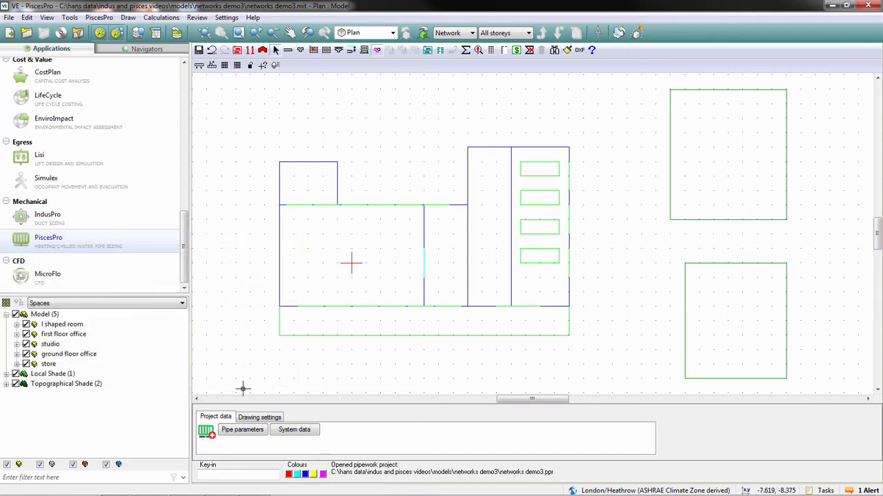
# Step: Review the default Pipe 1 and Fitting 1 components in the drawing settings
pyautogui.click(259, 417)
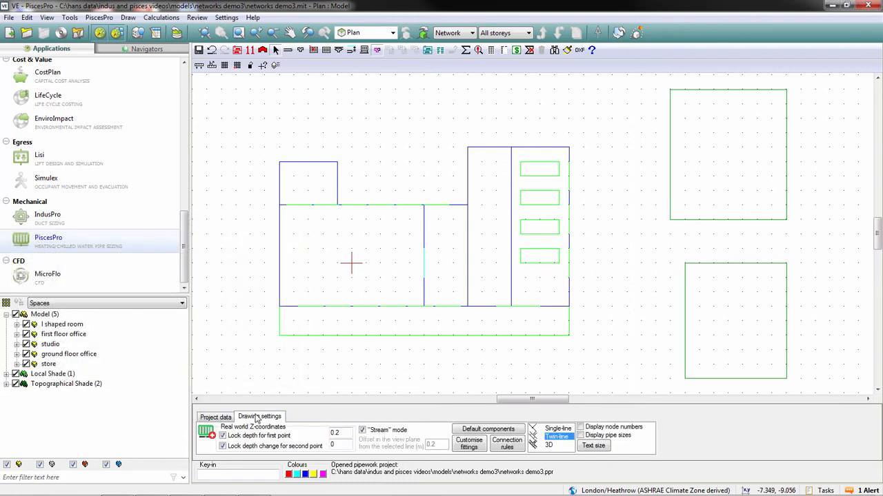
pyautogui.click(488, 429)
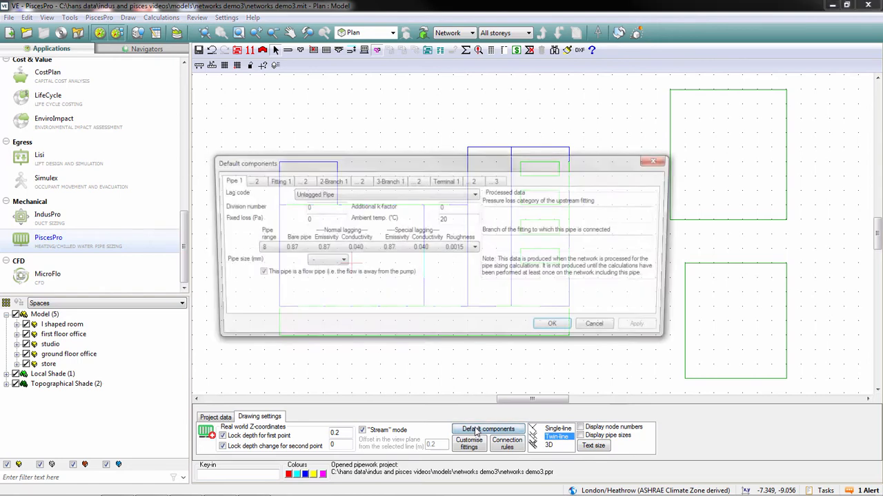
pyautogui.click(276, 180)
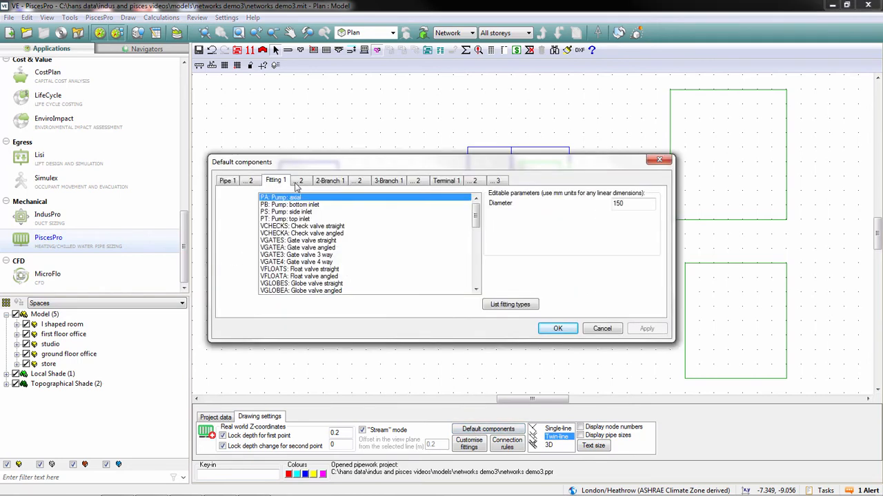
pyautogui.click(389, 180)
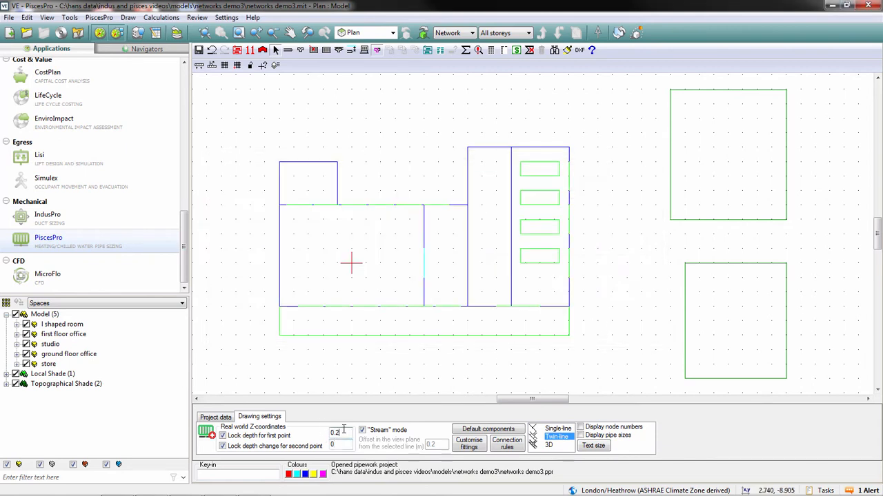
pyautogui.moveTo(357, 285)
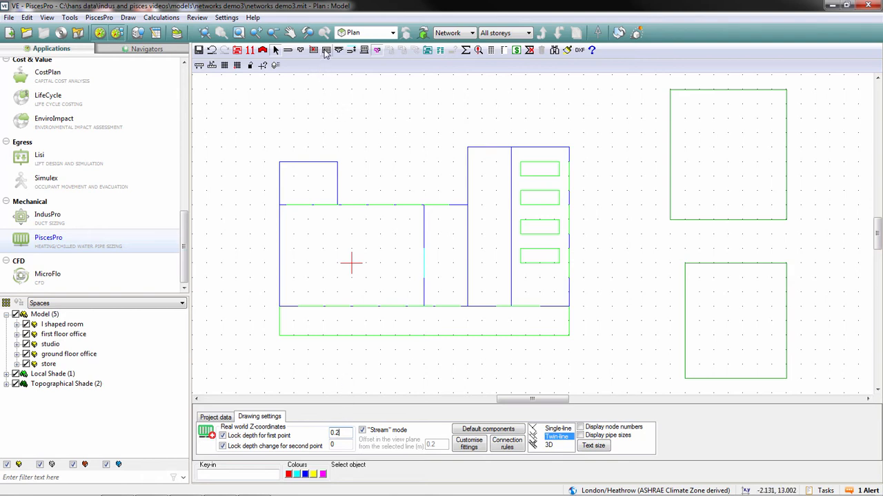
pyautogui.moveTo(326, 50)
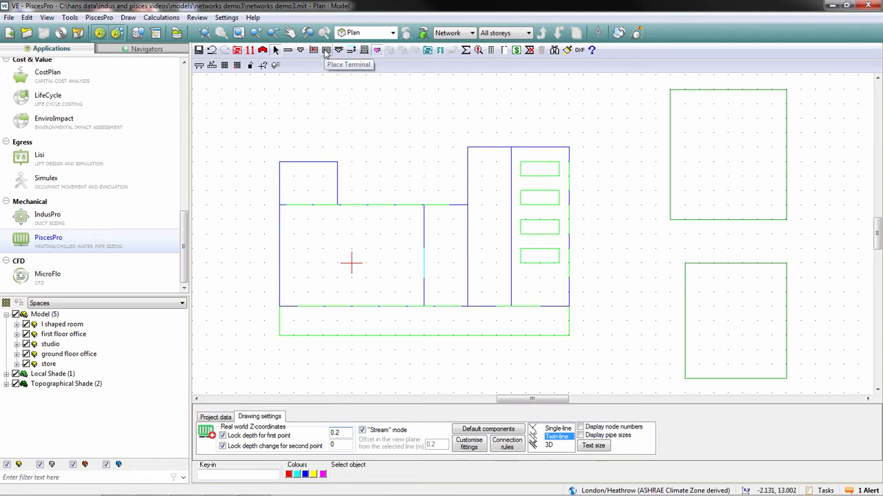
# Step: Begin placing a radiator terminal and review its heat emission and general data
pyautogui.click(326, 50)
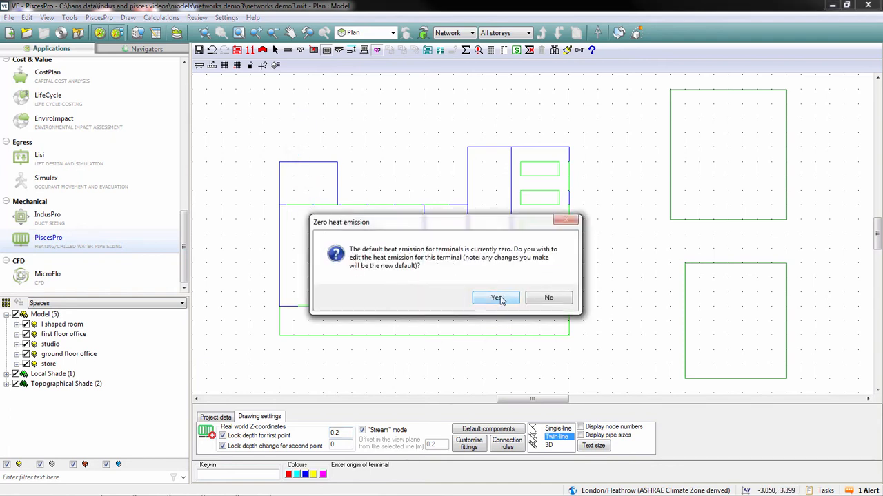
pyautogui.click(495, 298)
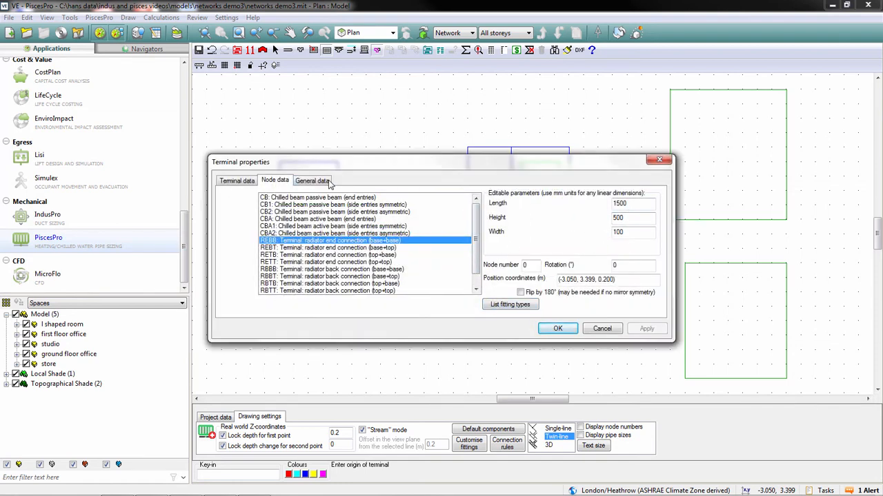
pyautogui.click(237, 179)
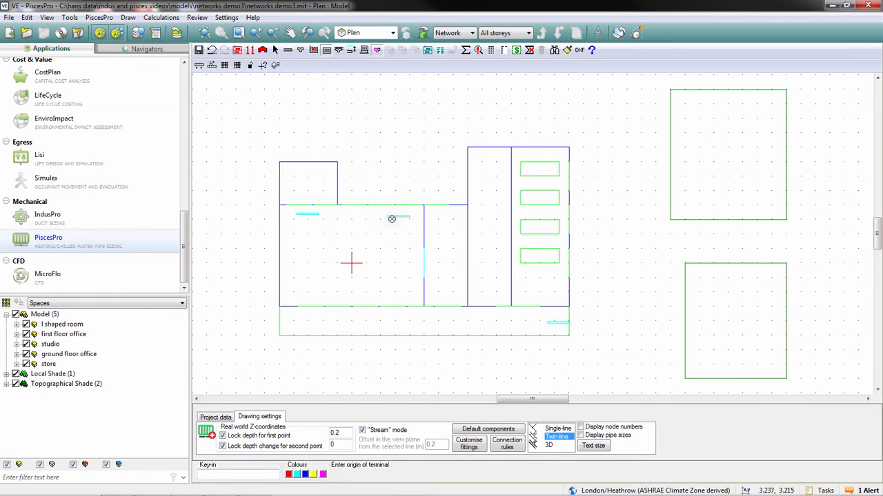
pyautogui.moveTo(289, 257)
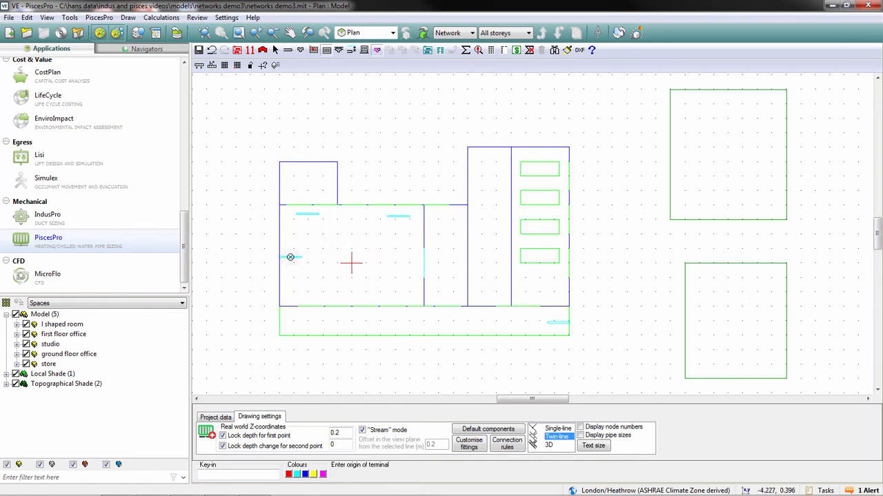
pyautogui.moveTo(271, 248)
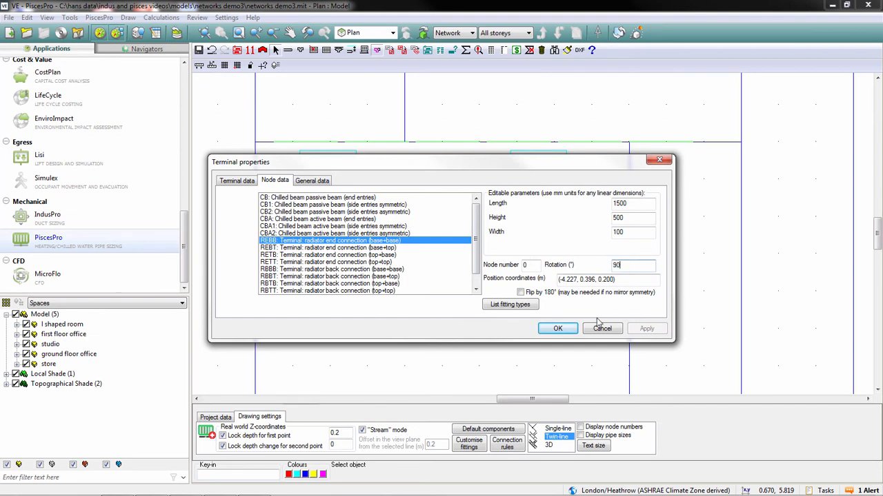
# Step: Rotate the third radiator 90° and snap it onto the room's left wall
pyautogui.click(558, 329)
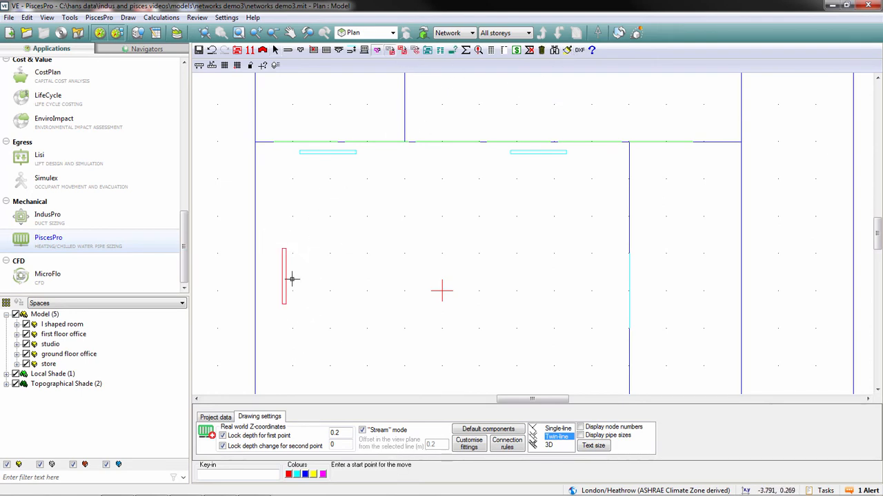
pyautogui.click(284, 281)
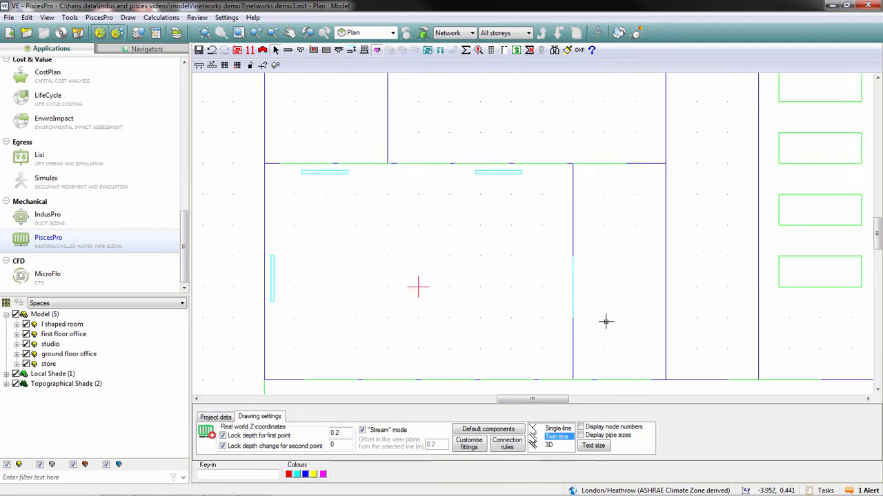
pyautogui.moveTo(298, 270)
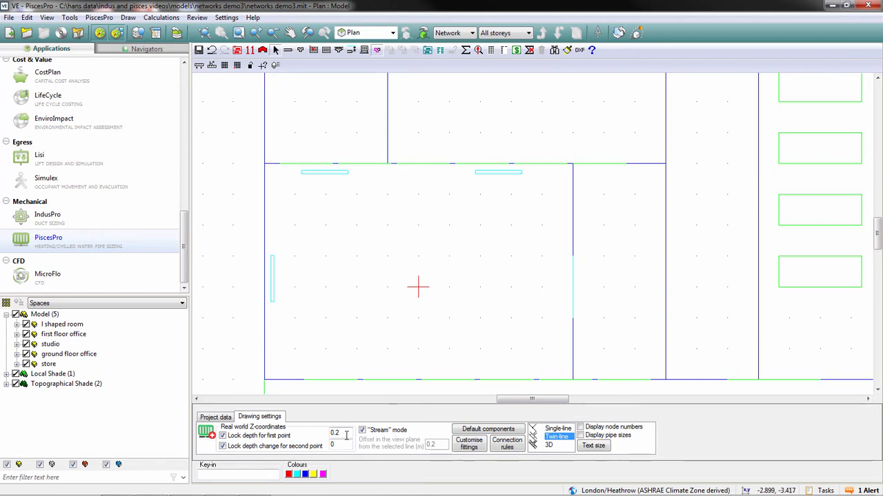
# Step: Adjust the first point depth and confirm the default pipe components
pyautogui.tripleClick(334, 433)
pyautogui.write('0')
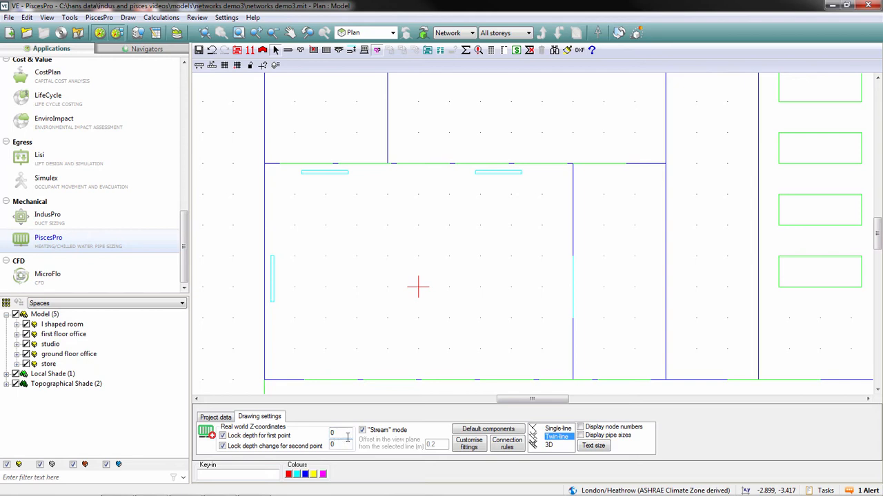
pyautogui.click(488, 429)
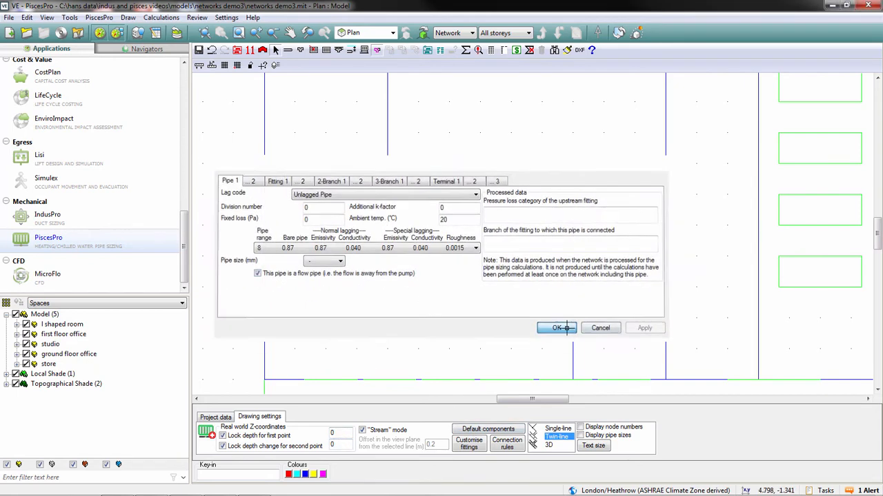
pyautogui.click(557, 328)
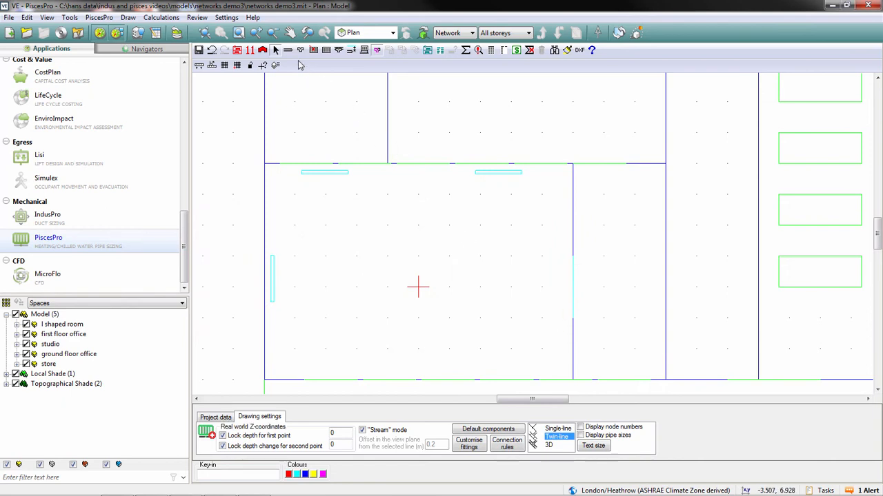
# Step: Draw the flow pipe from the bottom-right start point up along the wall
pyautogui.click(287, 50)
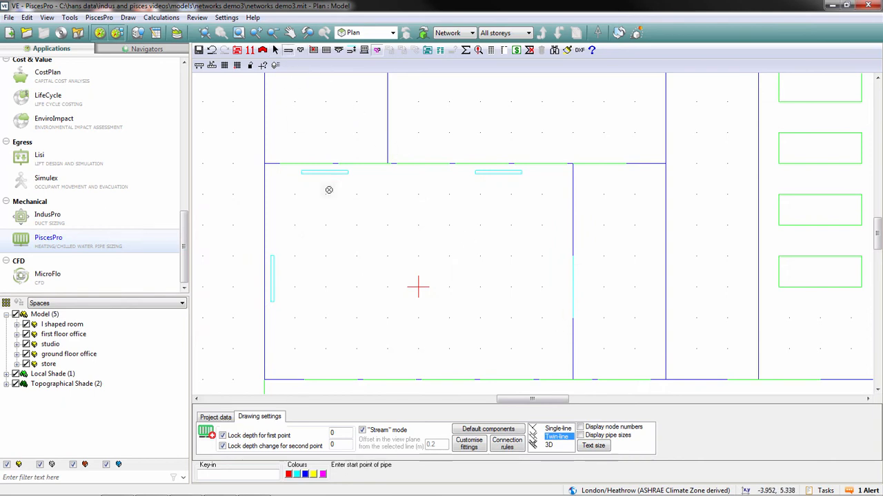
pyautogui.moveTo(676, 330)
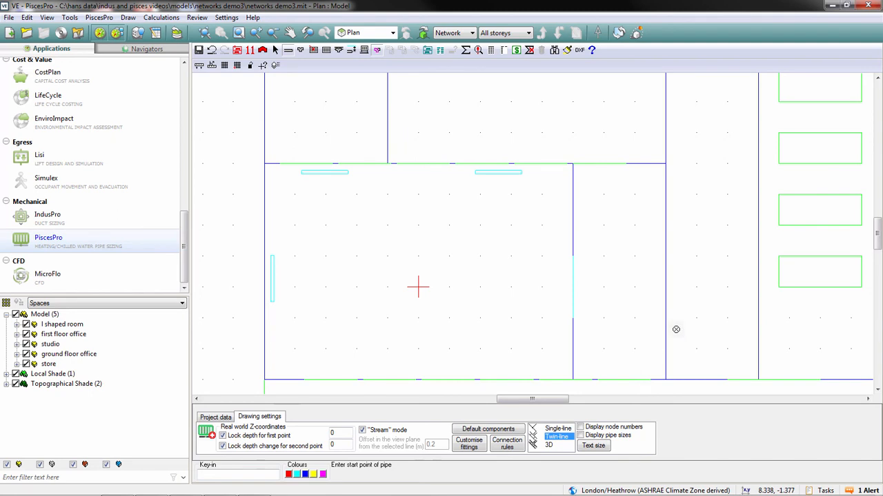
pyautogui.click(676, 330)
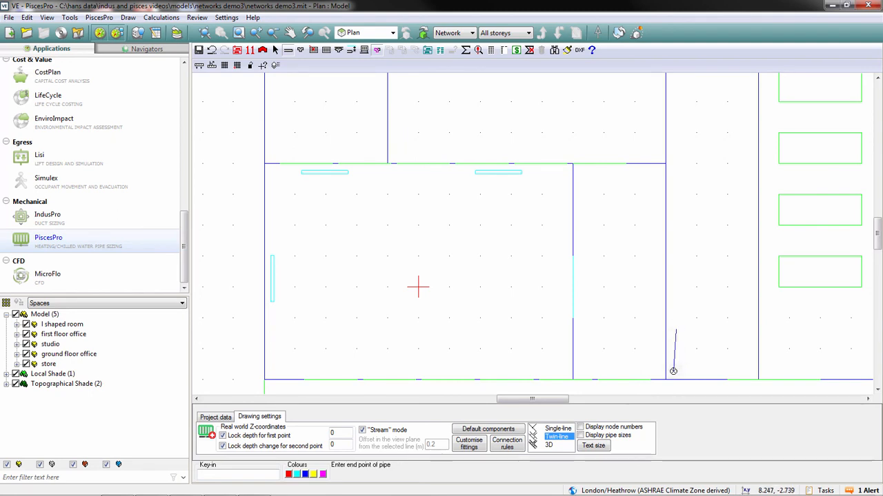
pyautogui.click(347, 370)
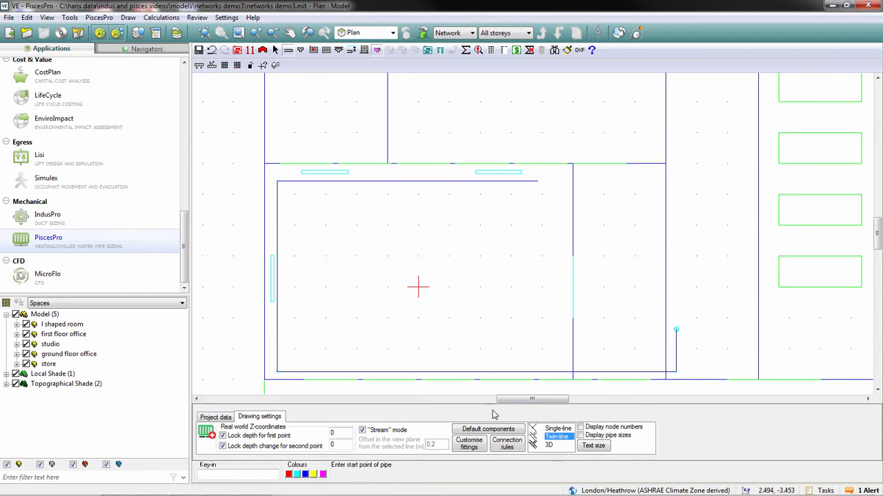
# Step: Set new pipes as return pipes by unticking 'This pipe is a flow pipe'
pyautogui.click(488, 429)
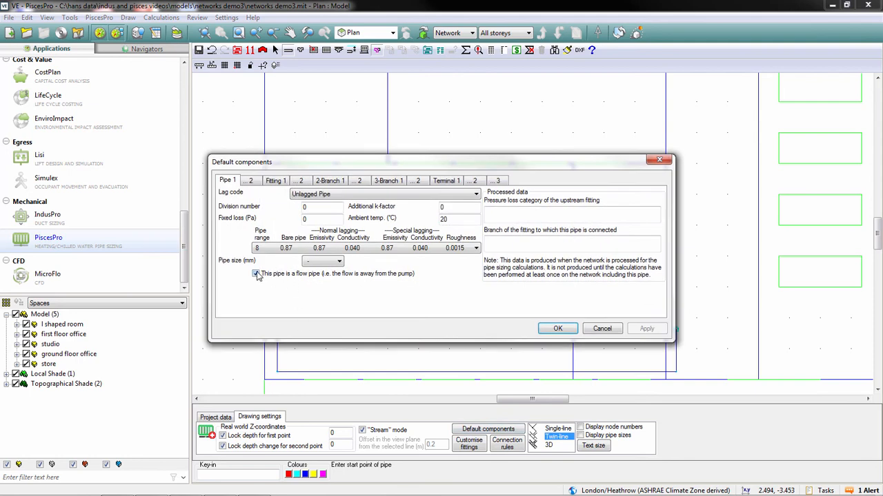
pyautogui.click(257, 273)
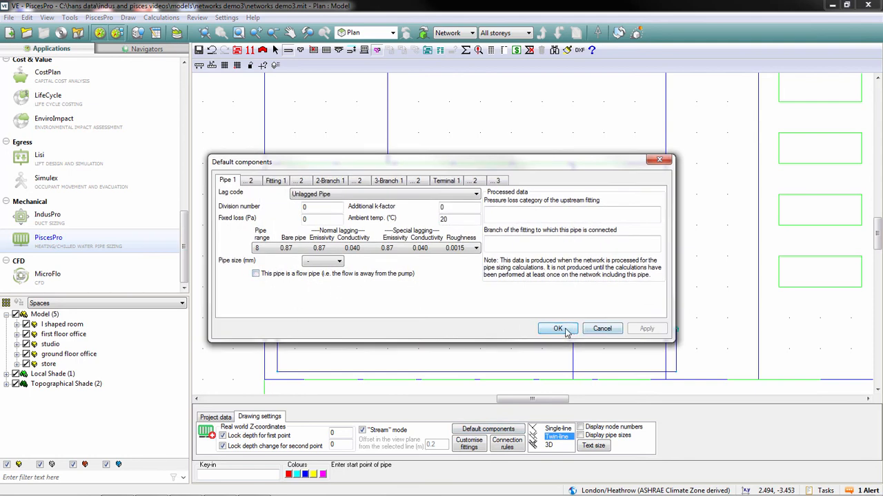
pyautogui.click(557, 328)
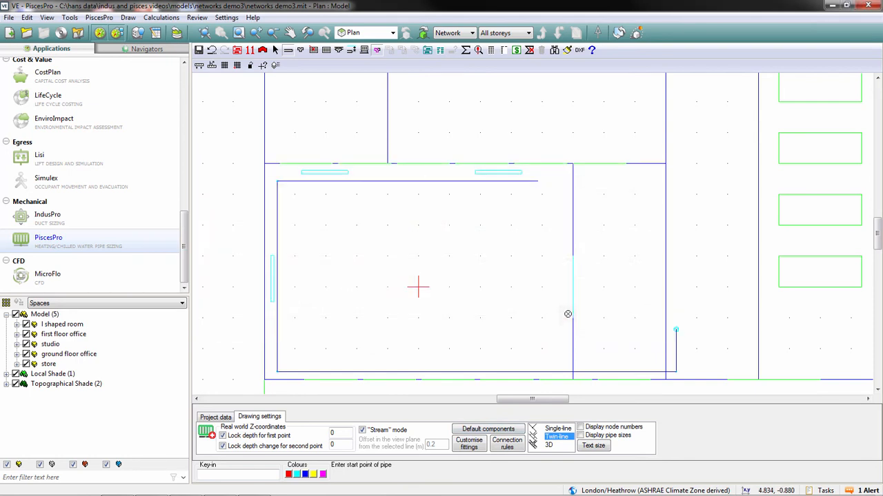
pyautogui.moveTo(662, 331)
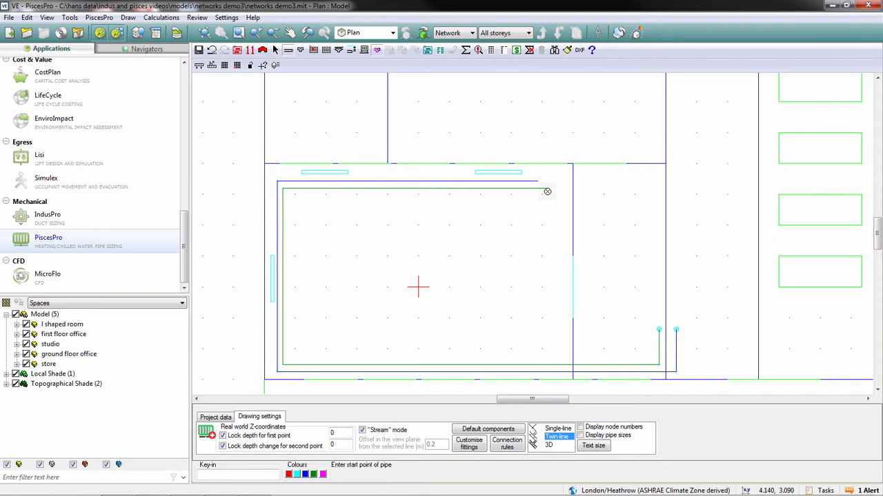
pyautogui.moveTo(541, 226)
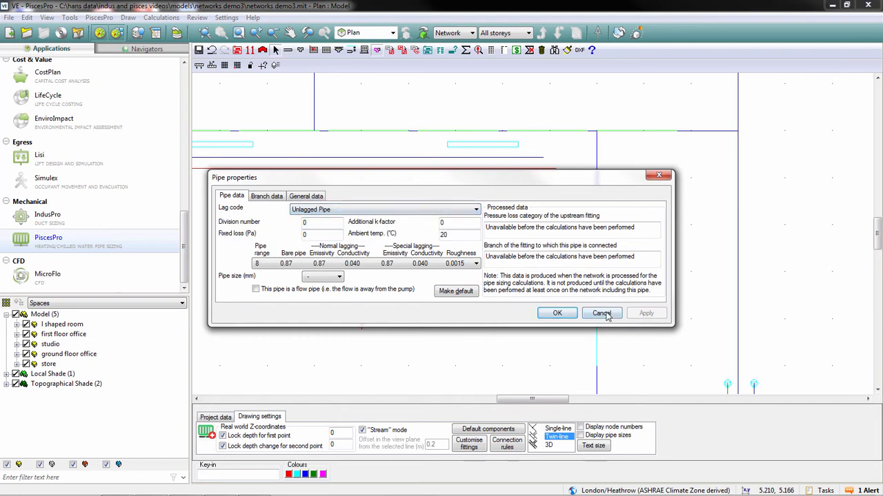
# Step: Cancel the pipe properties and delete the stray pipe pieces at the corner junction
pyautogui.click(601, 313)
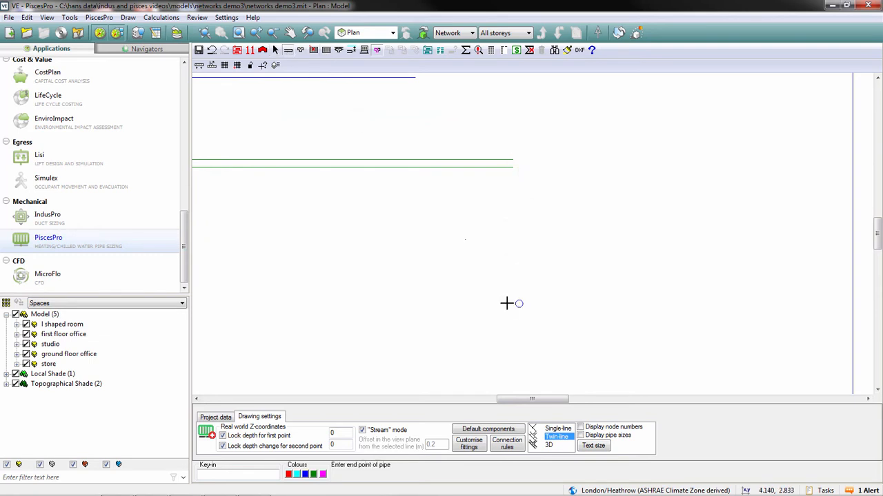
pyautogui.click(516, 166)
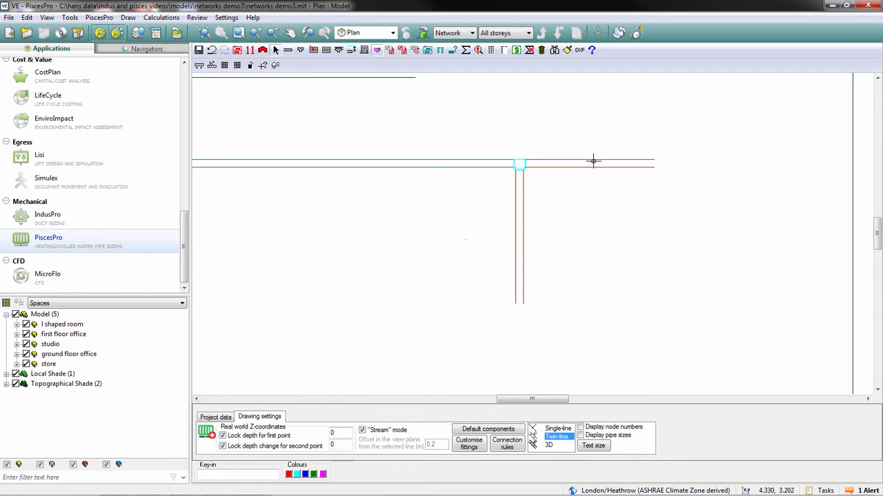
pyautogui.press('Delete')
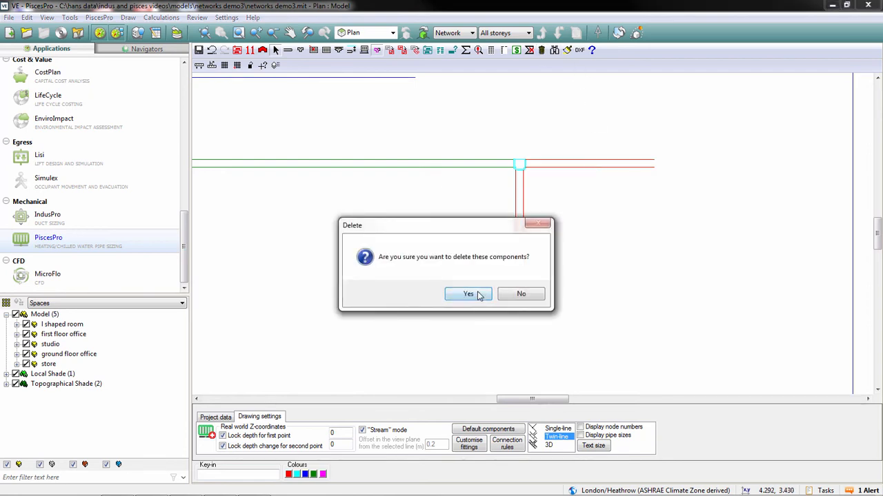
pyautogui.click(469, 294)
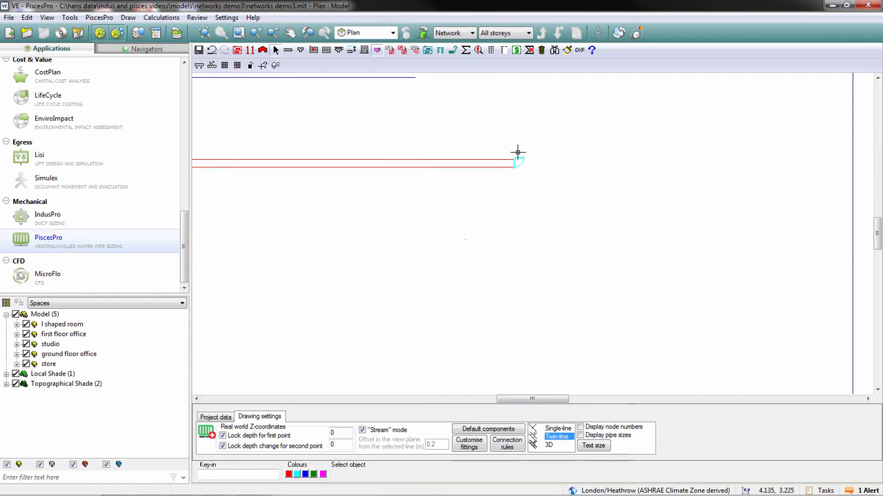
pyautogui.press('Delete')
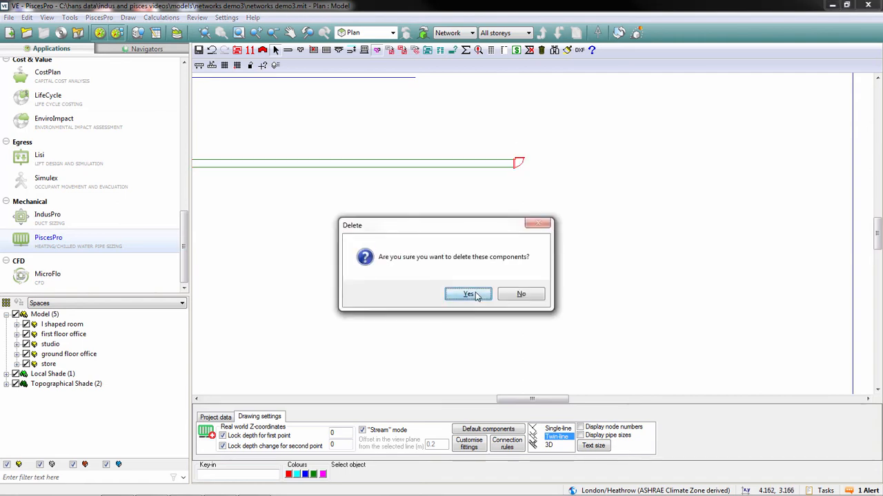
# Step: Connect a radiator into the pipework, treating the connection as a return pipe
pyautogui.click(469, 294)
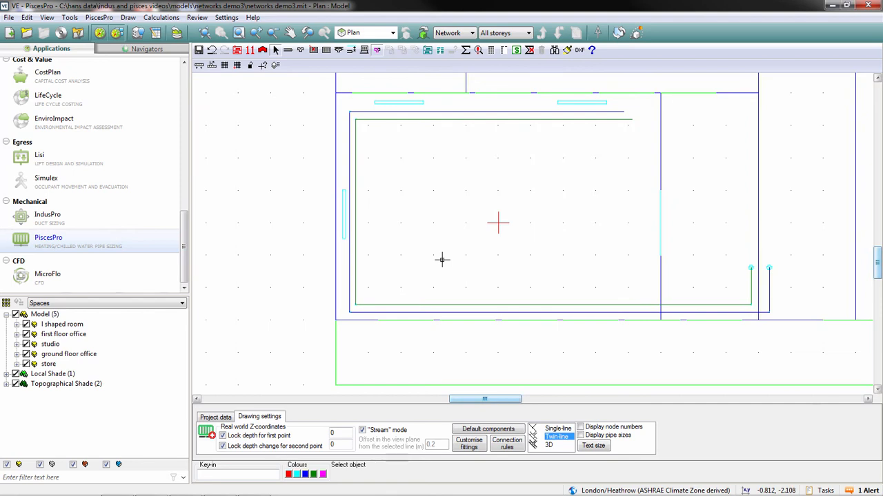
pyautogui.moveTo(411, 218)
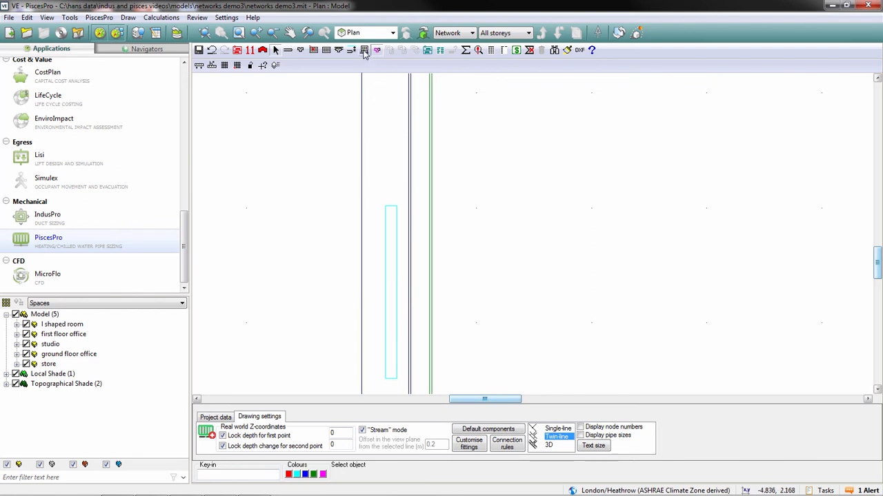
pyautogui.moveTo(364, 49)
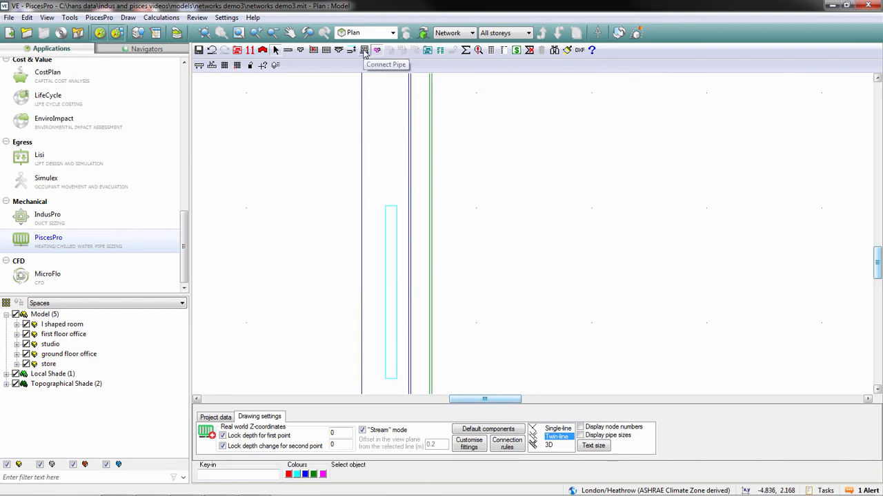
pyautogui.click(364, 49)
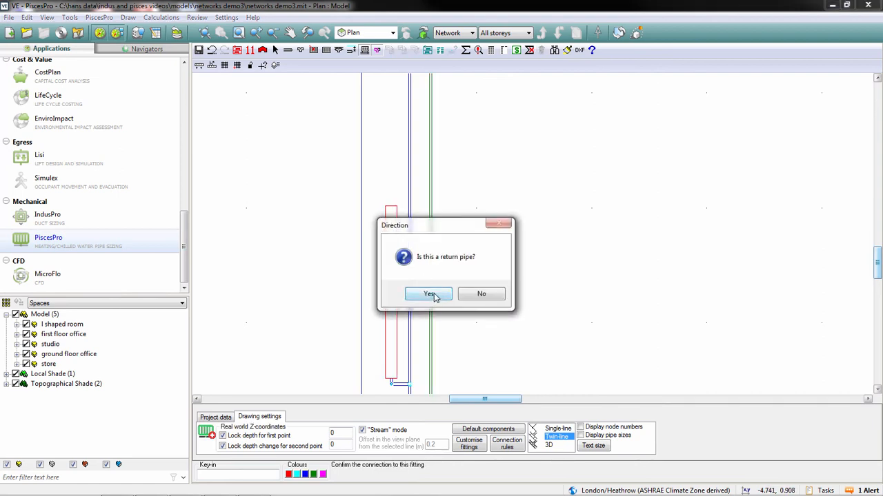
pyautogui.click(429, 294)
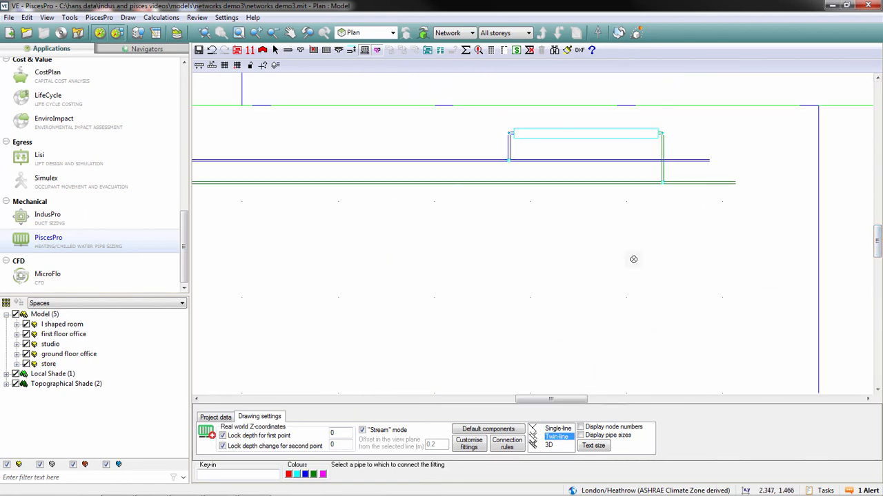
pyautogui.moveTo(673, 322)
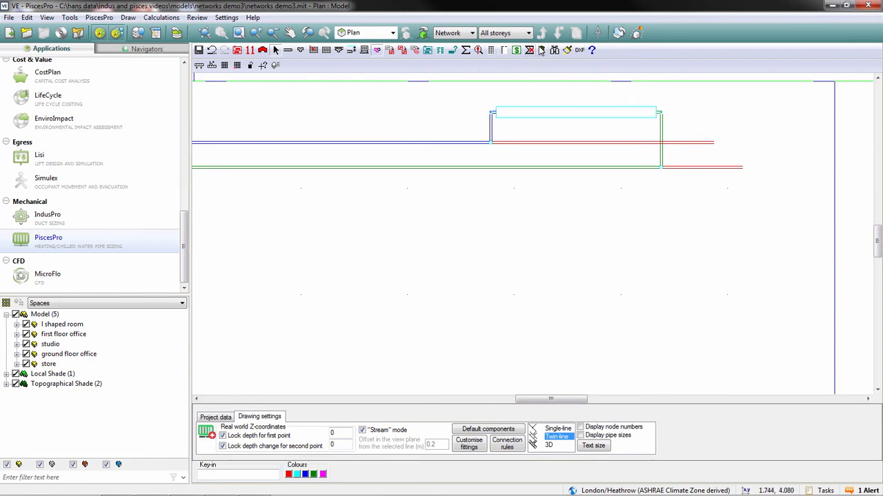
# Step: Delete the leftover pipe stubs beside the radiator and show the model in axonometric 3D
pyautogui.press('Delete')
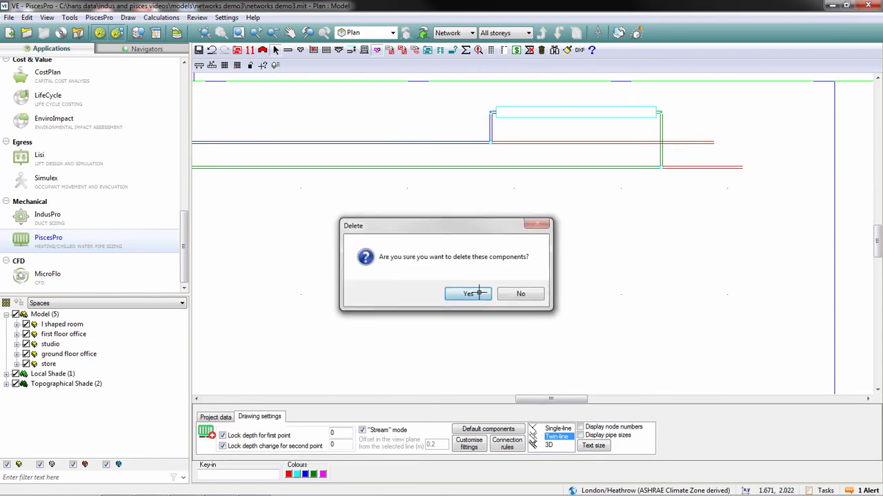
pyautogui.click(469, 294)
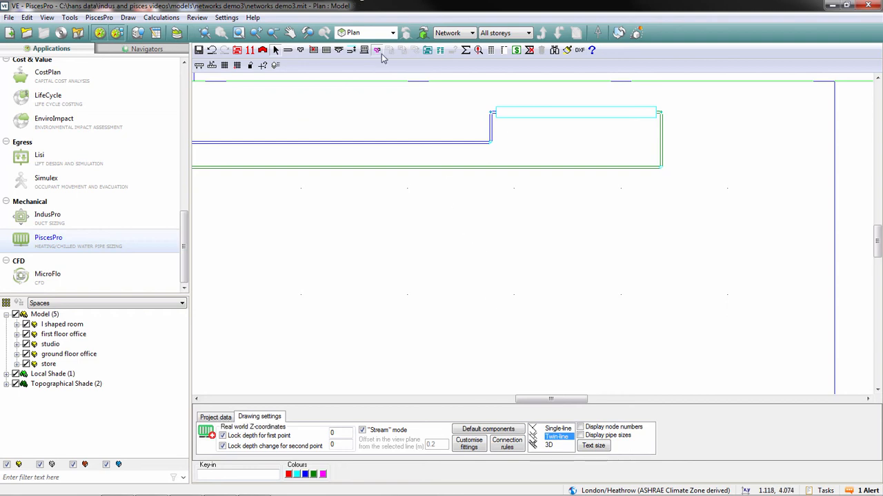
pyautogui.click(369, 33)
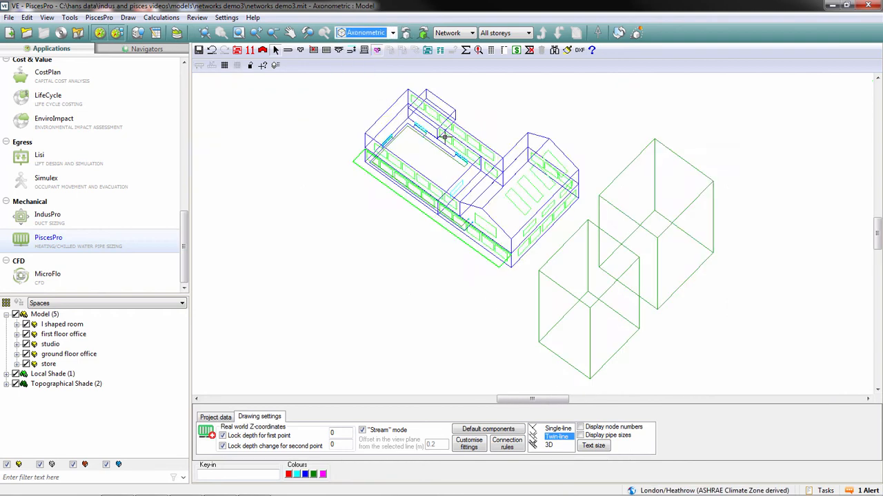
# Step: Zoom into the radiator to confirm its flow and return pipes, then return to plan view
pyautogui.scroll(3)
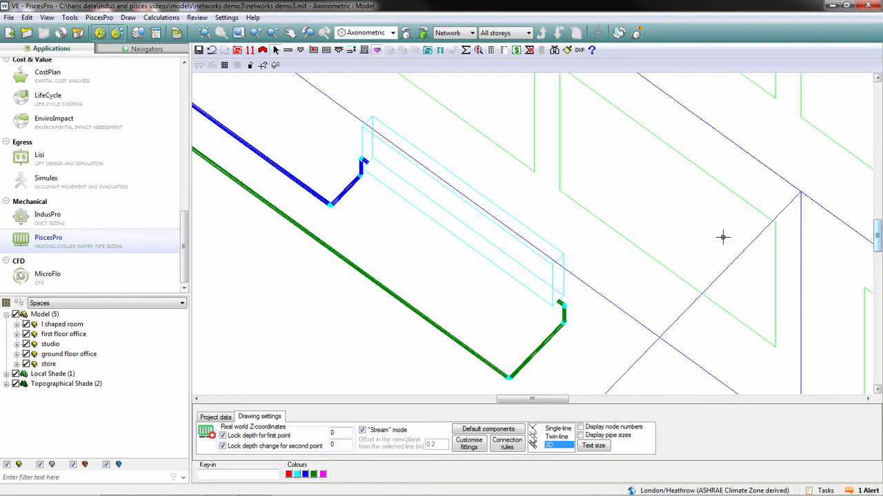
pyautogui.moveTo(356, 187)
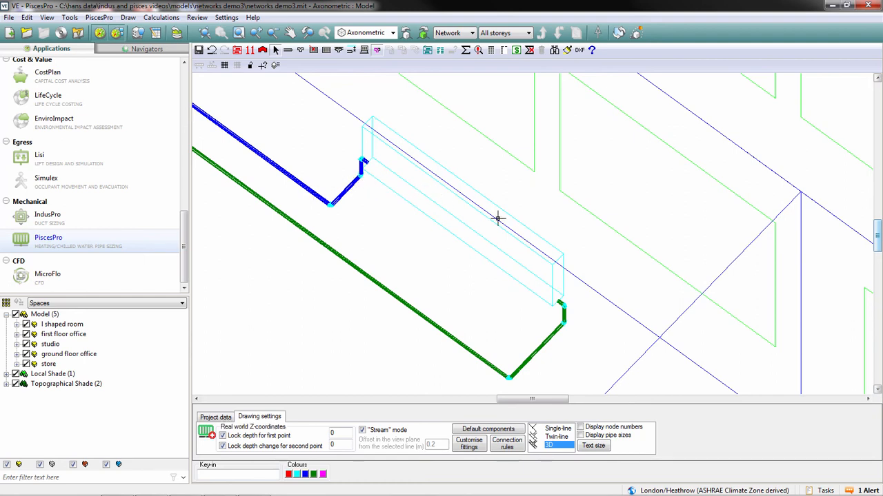
pyautogui.click(366, 33)
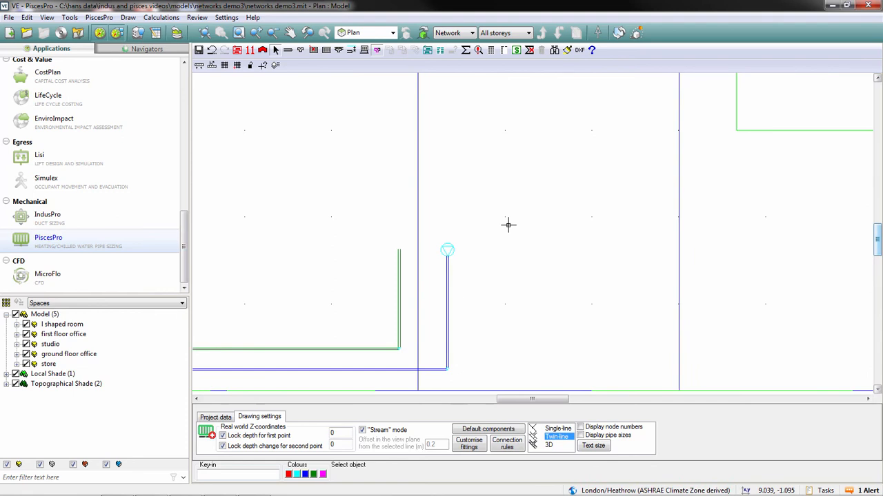
pyautogui.moveTo(467, 132)
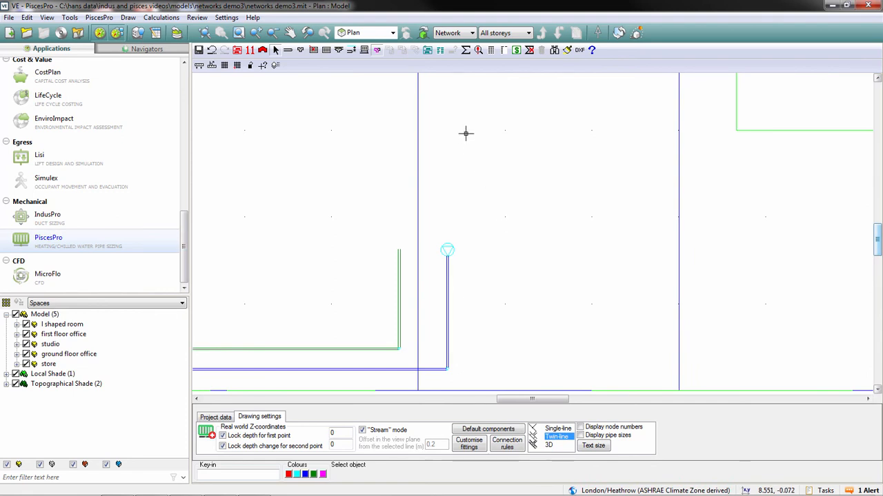
pyautogui.moveTo(393, 166)
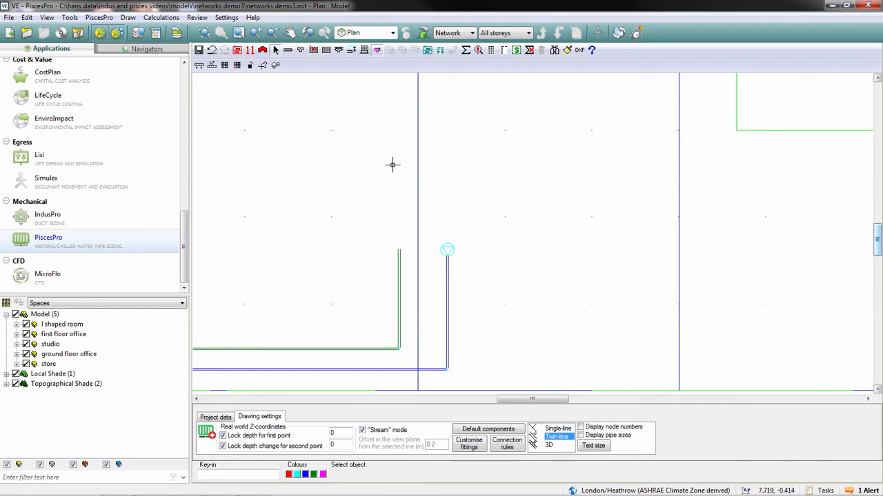
pyautogui.moveTo(375, 215)
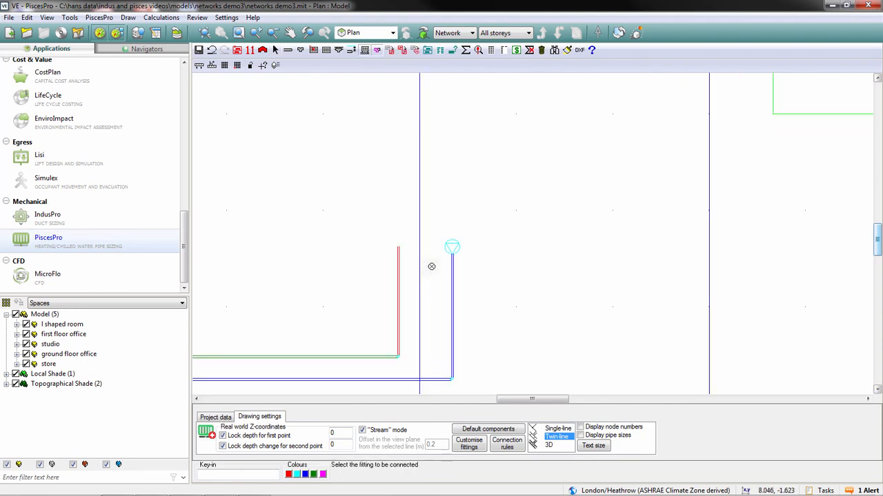
# Step: Connect the new pipe run to the radiator's emitter fitting
pyautogui.click(452, 246)
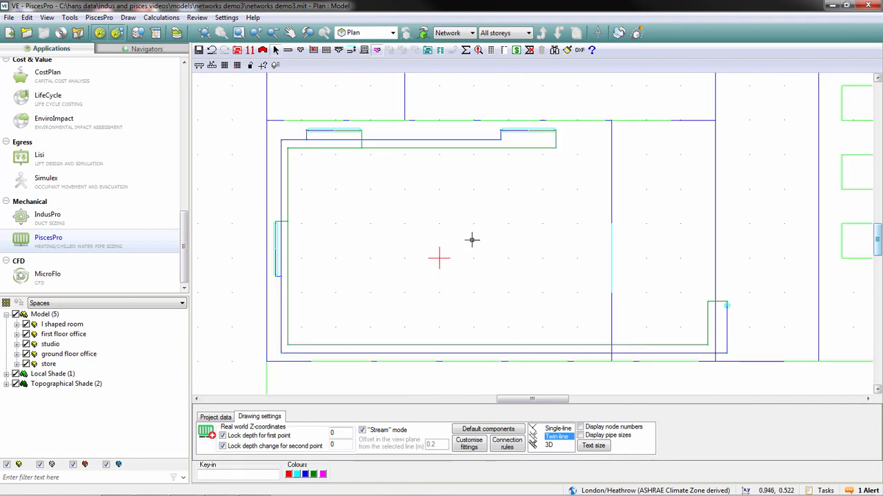
pyautogui.moveTo(472, 63)
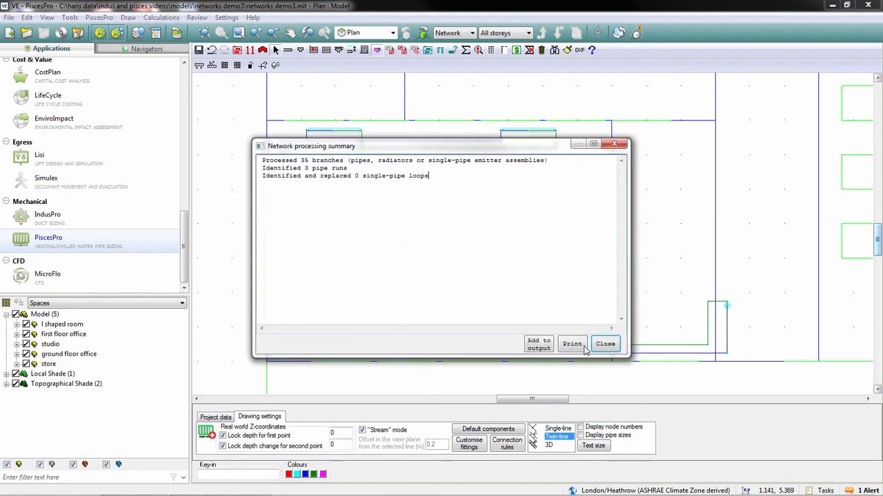
# Step: Dismiss the processing summary and accept valve k-factor 500 and default pump margins
pyautogui.click(604, 343)
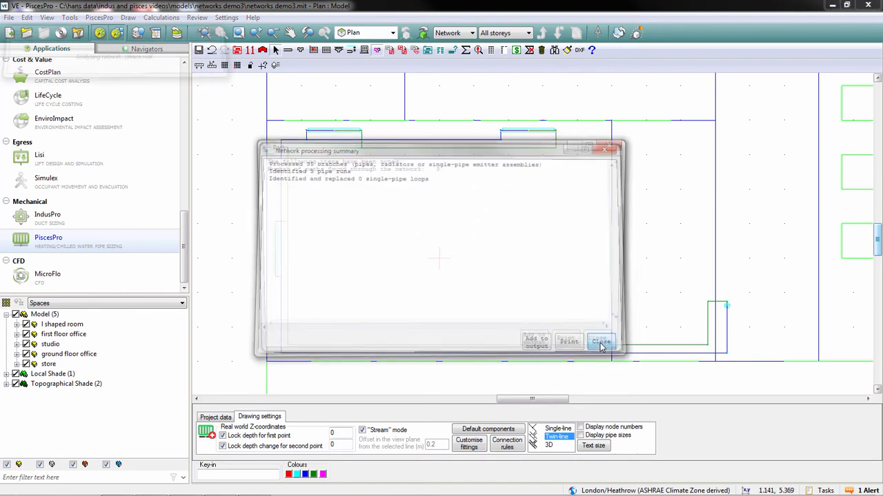
pyautogui.click(599, 342)
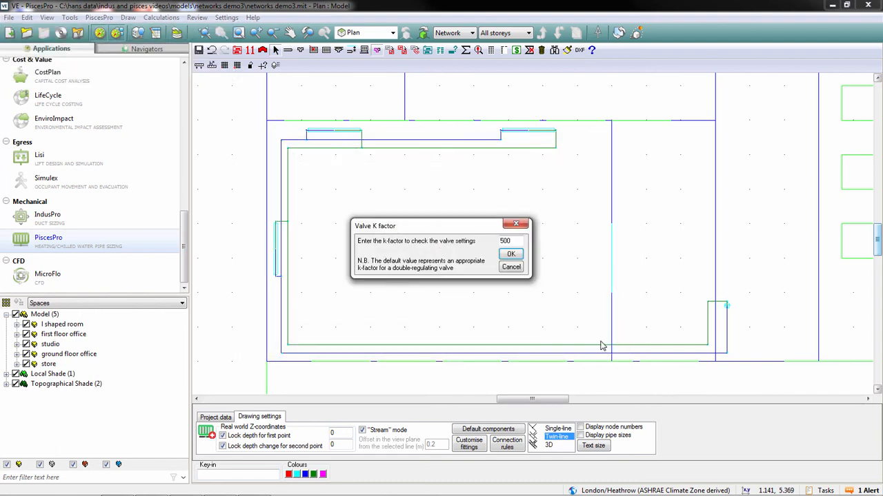
pyautogui.click(510, 254)
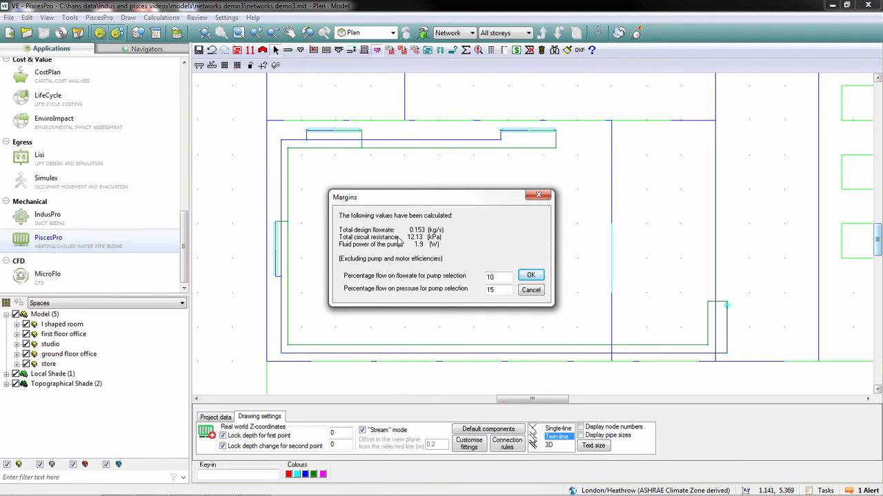
pyautogui.moveTo(425, 251)
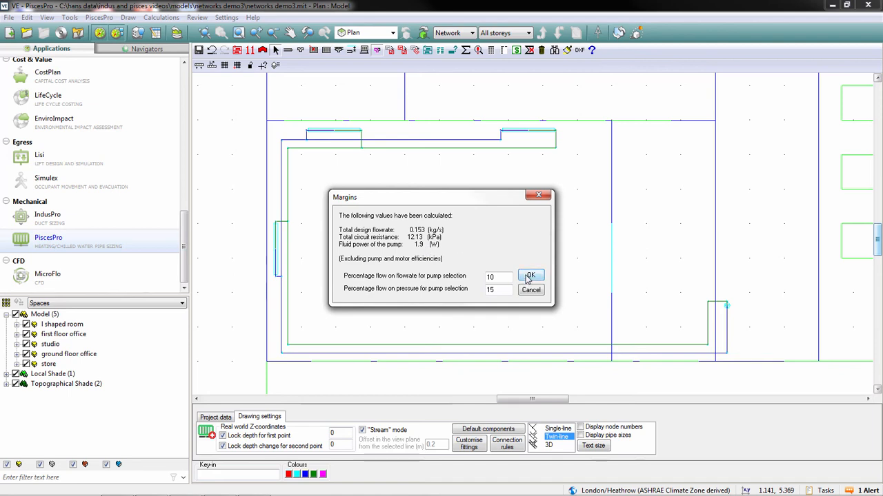
pyautogui.click(529, 276)
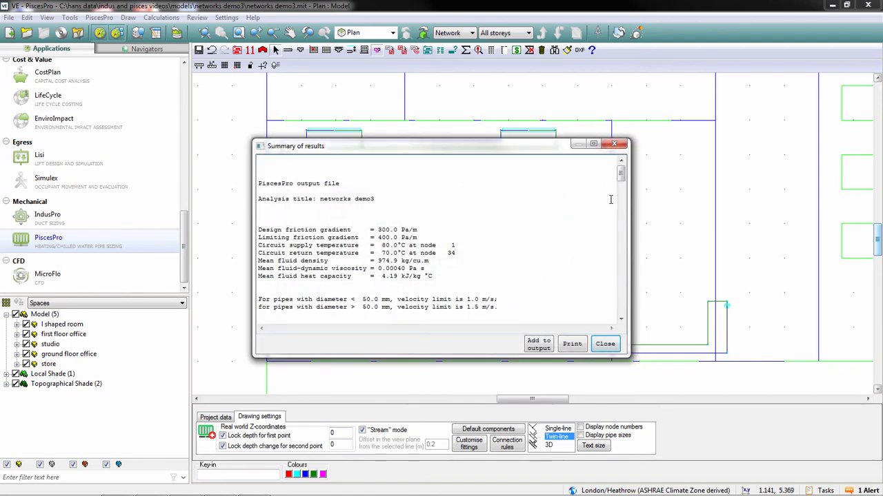
# Step: Review the results, highlighting the pipe row for nodes 9 to 10, down to pipework lengths, then close
pyautogui.scroll(-3)
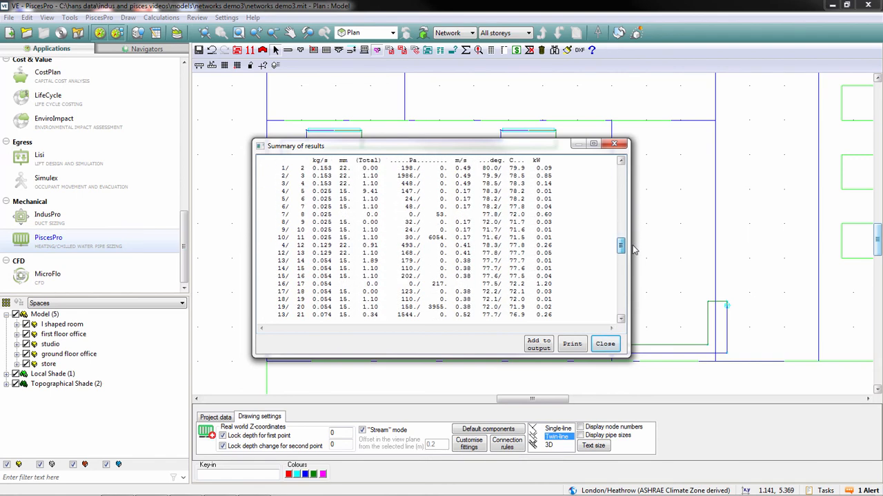
pyautogui.scroll(3)
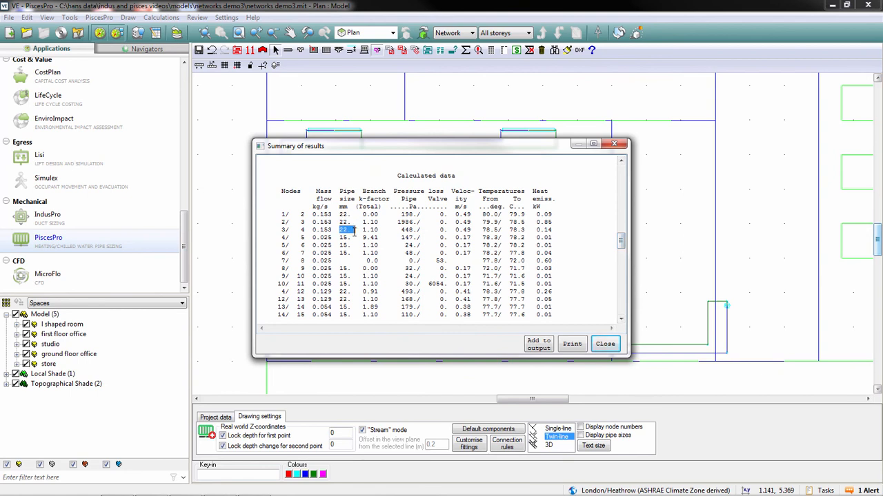
pyautogui.click(407, 276)
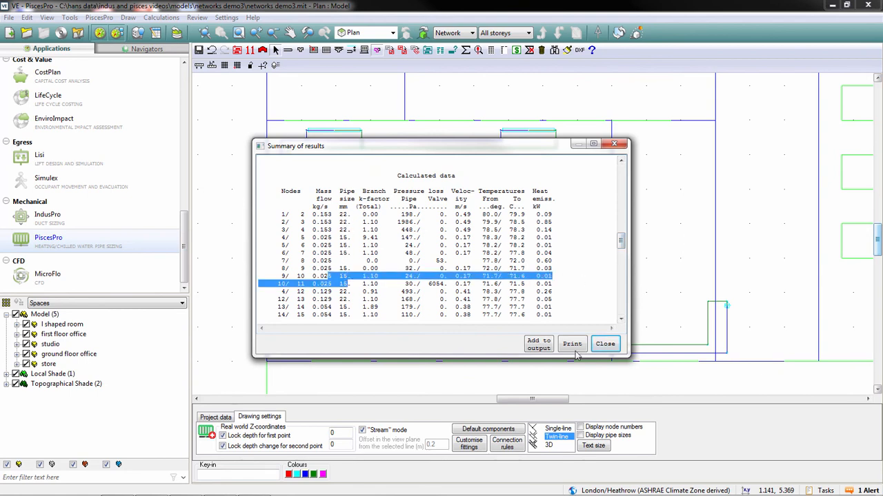
pyautogui.scroll(-3)
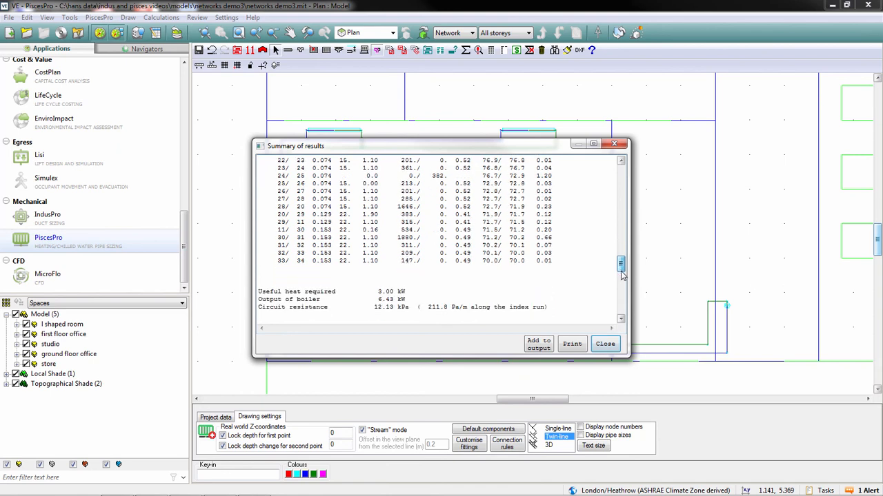
pyautogui.scroll(-3)
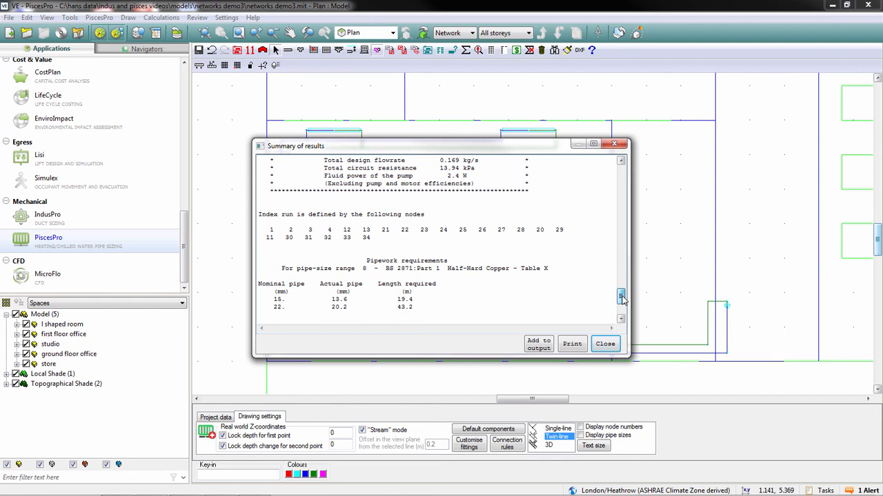
pyautogui.scroll(-3)
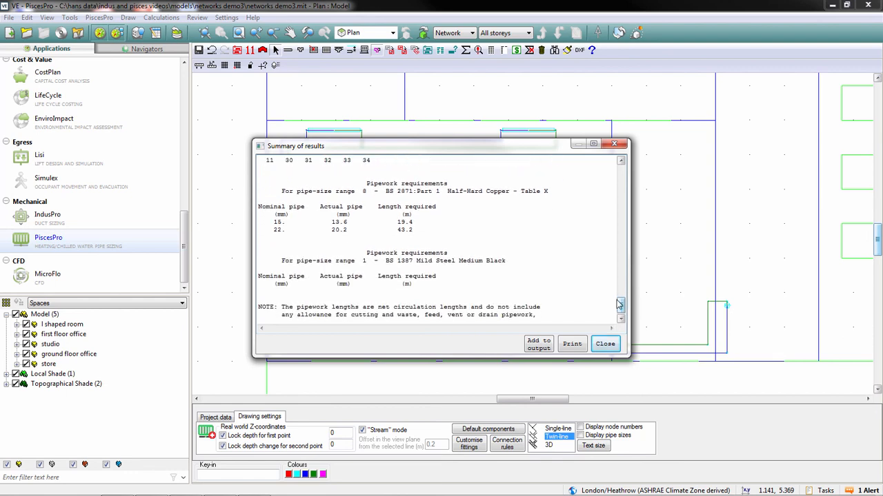
pyautogui.click(604, 343)
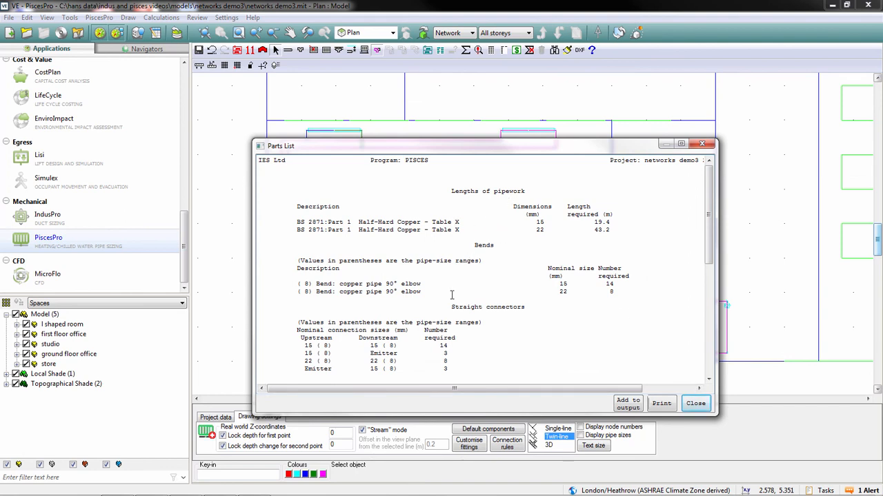
pyautogui.doubleClick(563, 284)
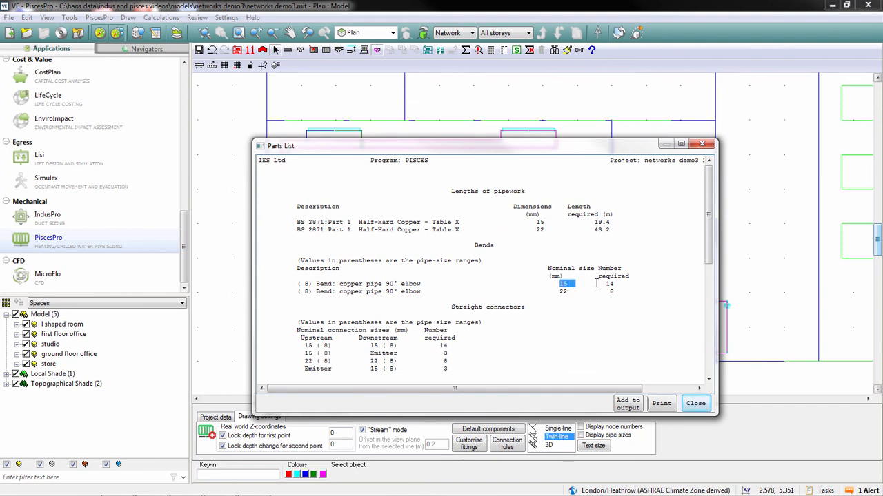
pyautogui.scroll(-3)
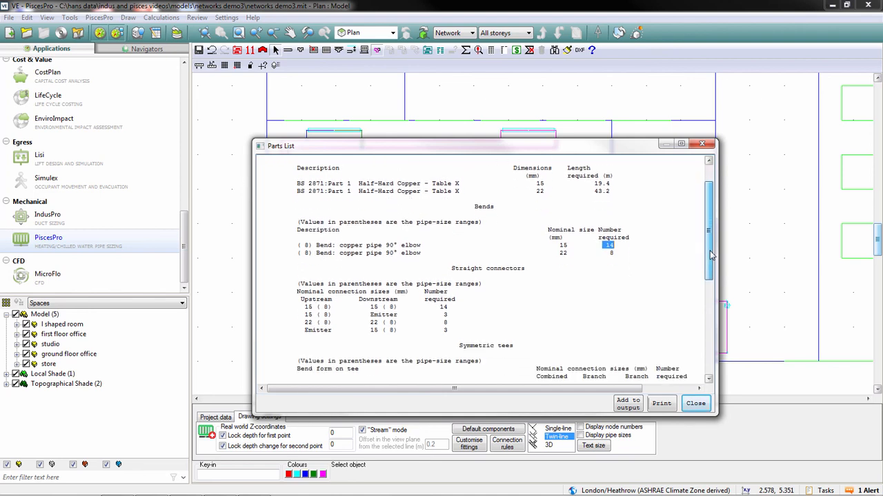
pyautogui.scroll(-3)
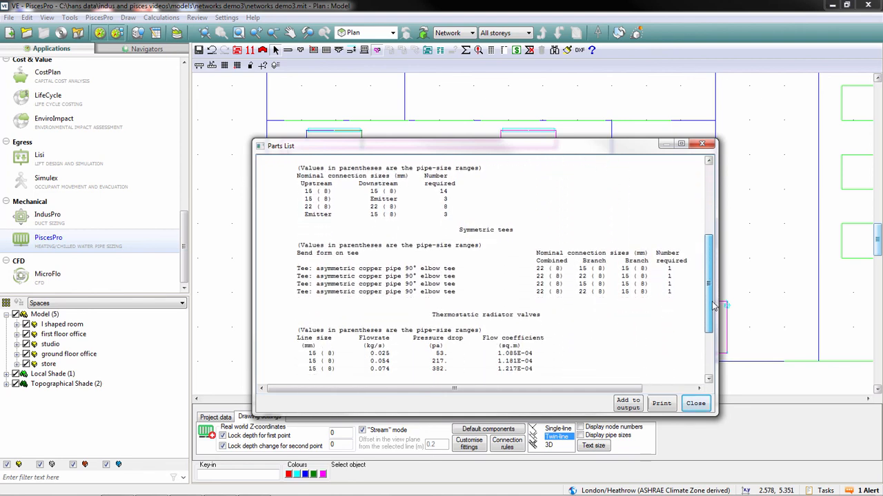
pyautogui.scroll(-3)
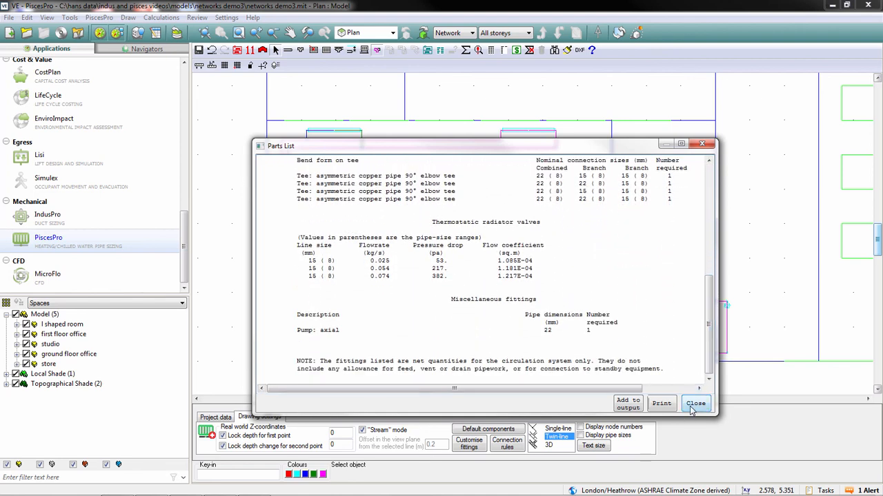
pyautogui.click(696, 402)
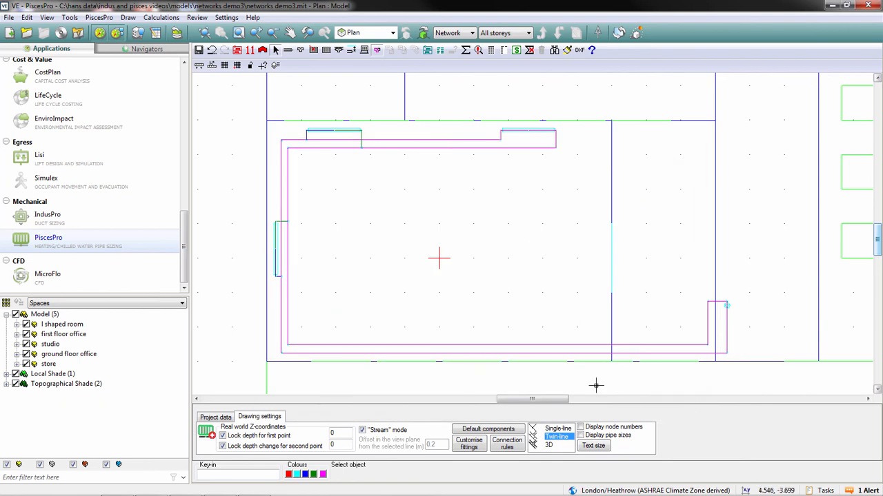
pyautogui.moveTo(661, 379)
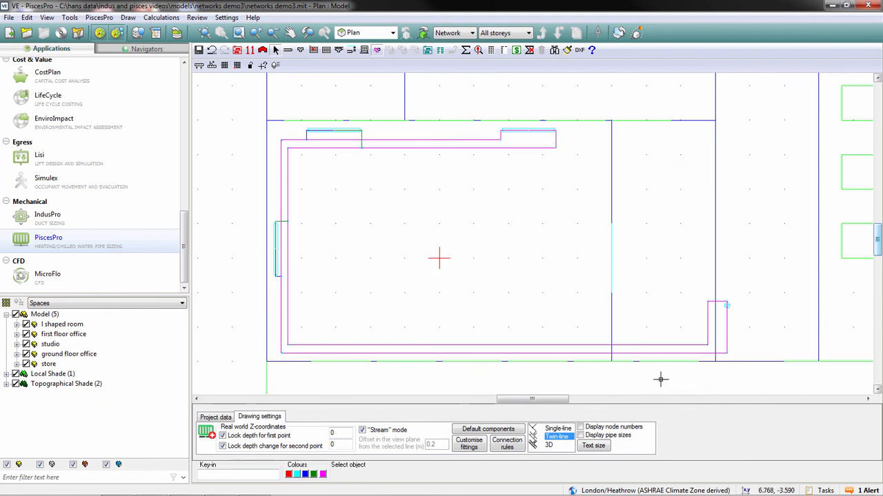
pyautogui.moveTo(627, 391)
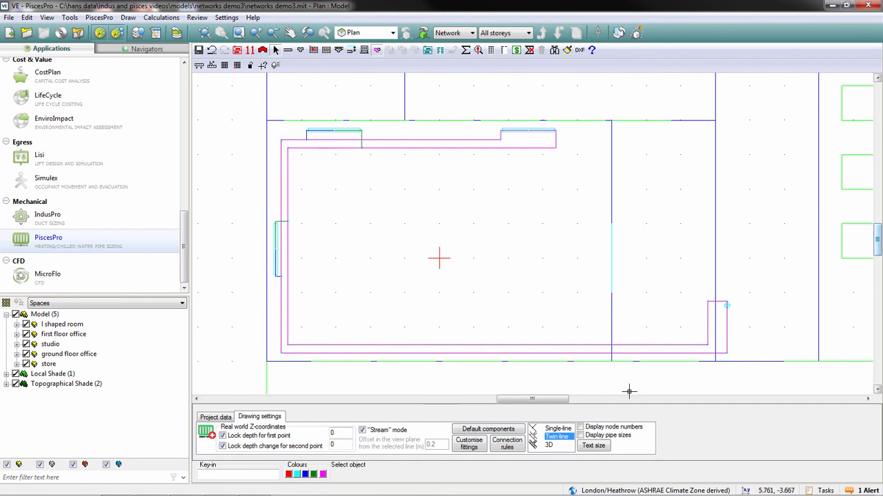
pyautogui.click(582, 436)
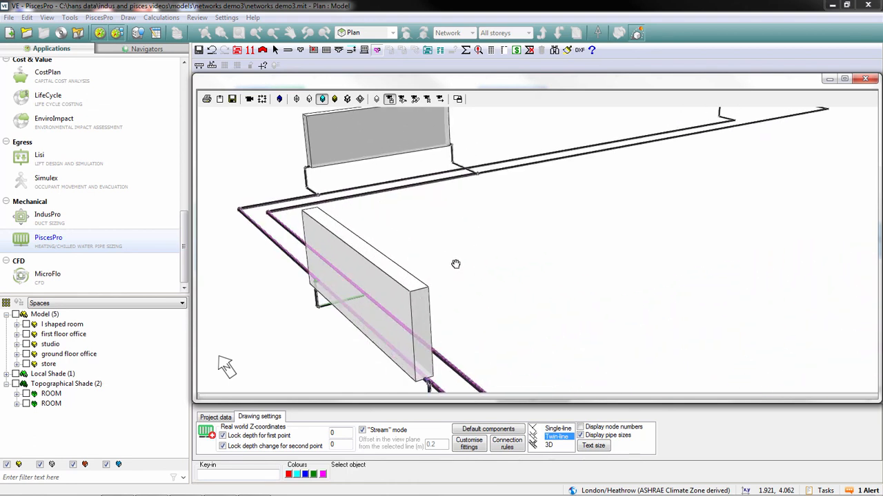
# Step: Close the 3D pipework view of the pipes and radiators
pyautogui.click(365, 33)
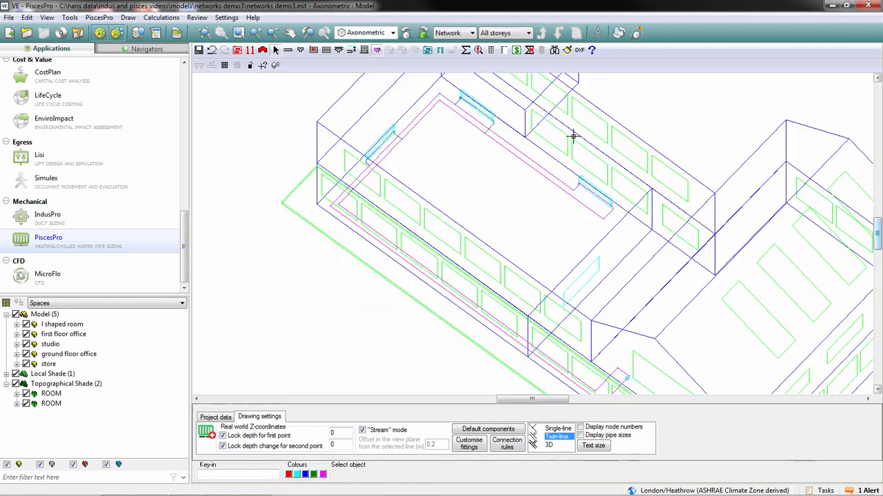
pyautogui.moveTo(579, 50)
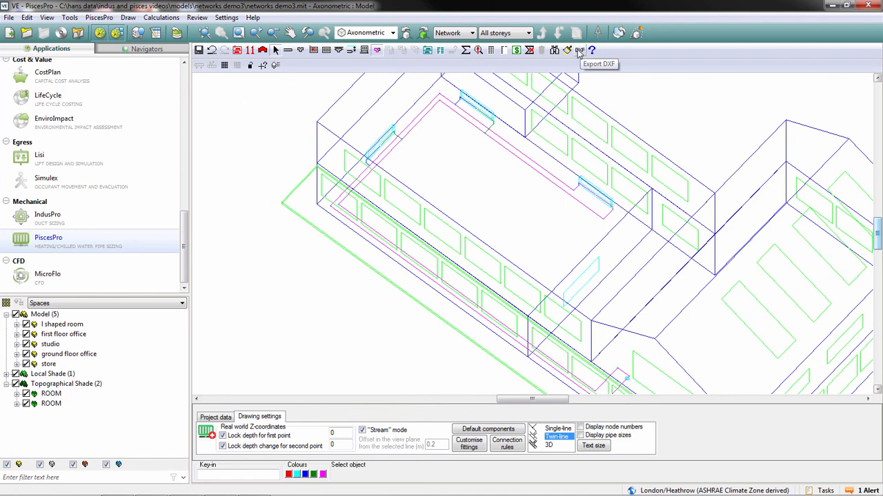
# Step: Start the DXF export, leaving lower and upper z limits unchecked
pyautogui.click(580, 50)
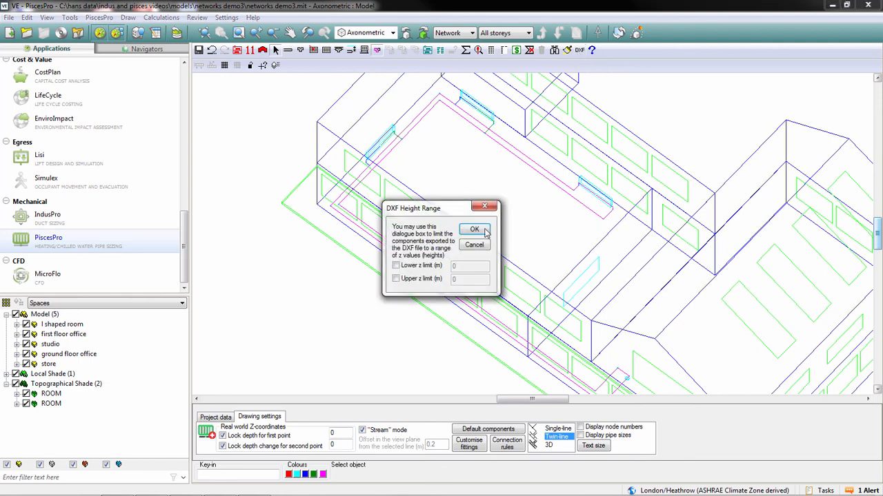